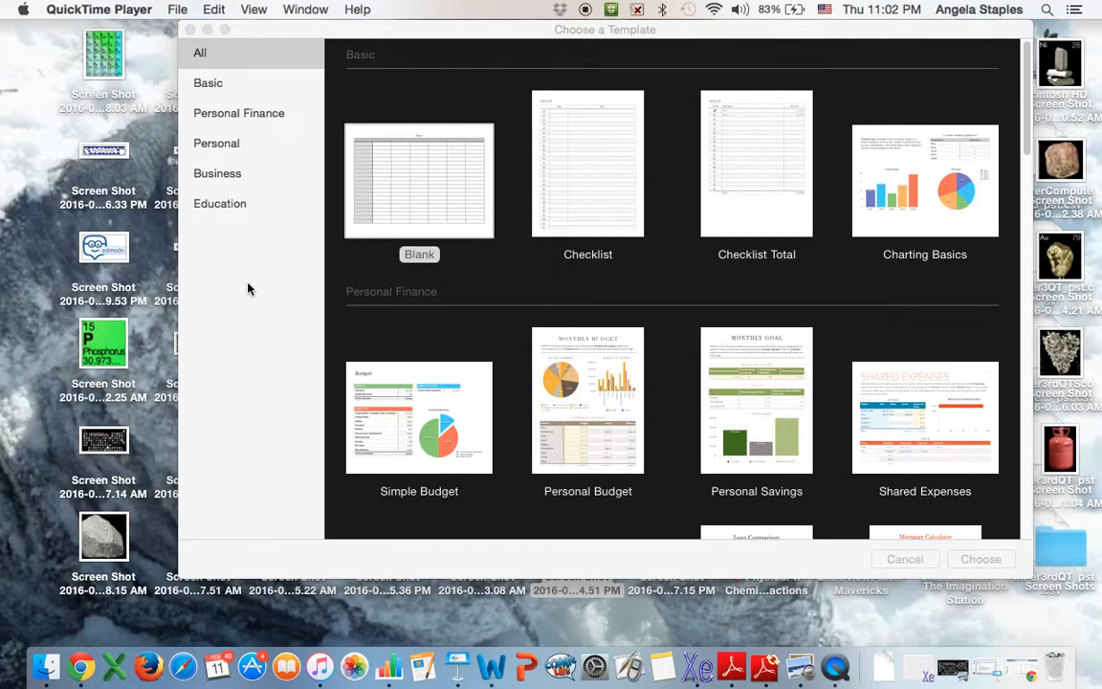
mouse_move(402, 193)
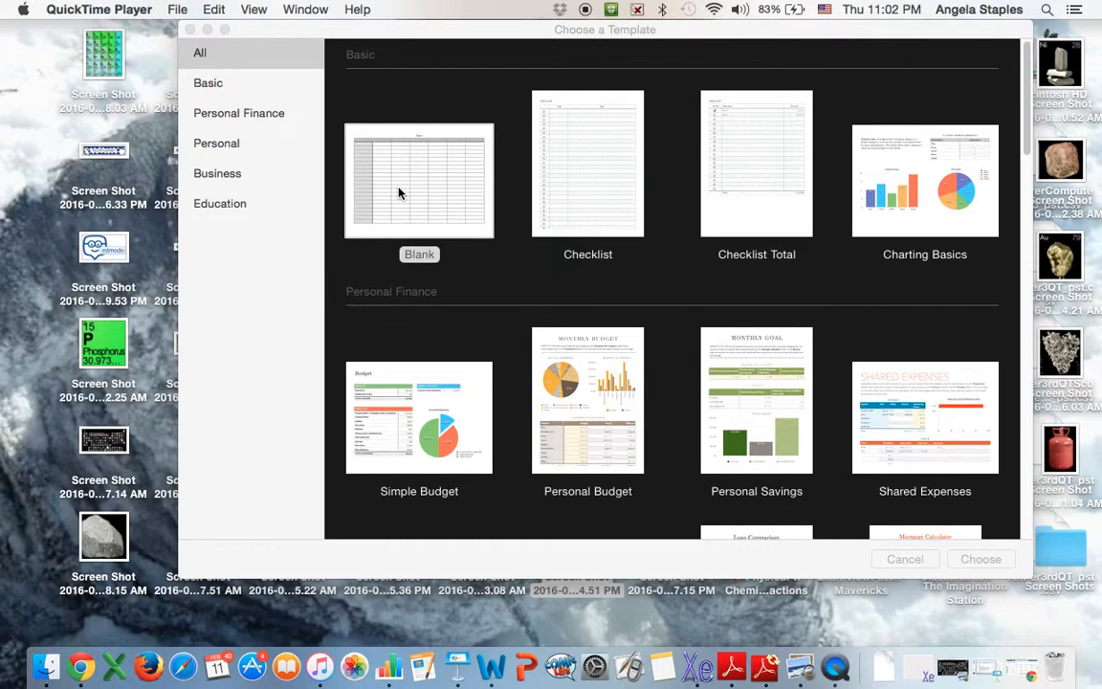
- Create a new spreadsheet from the Blank template in the template chooser
click(419, 180)
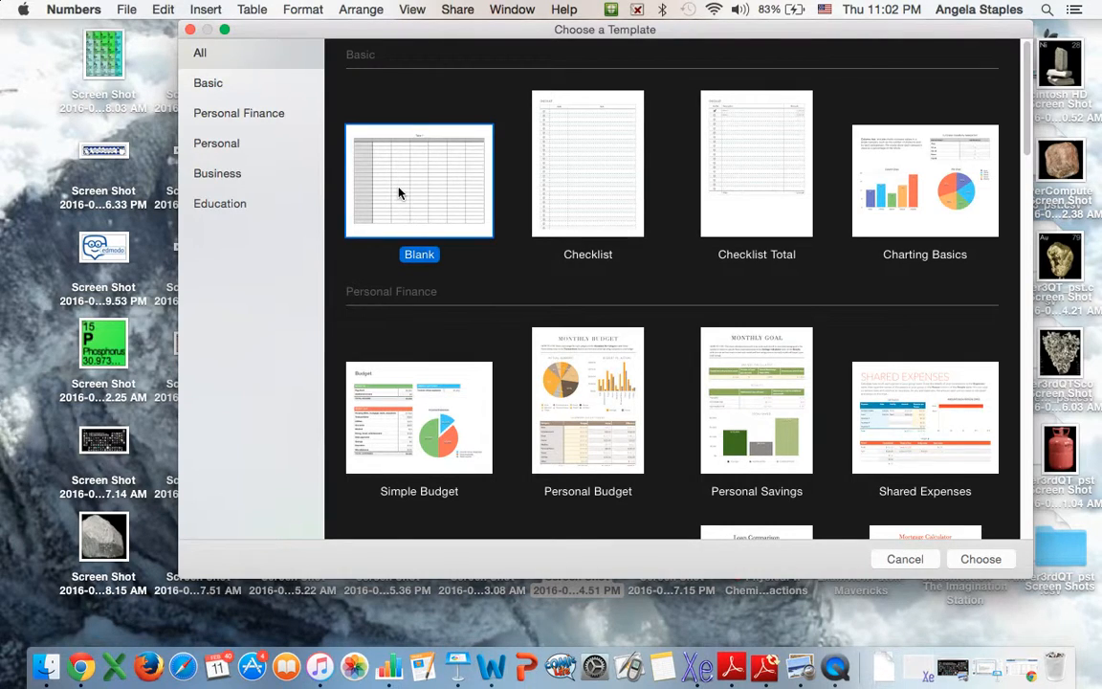
click(980, 559)
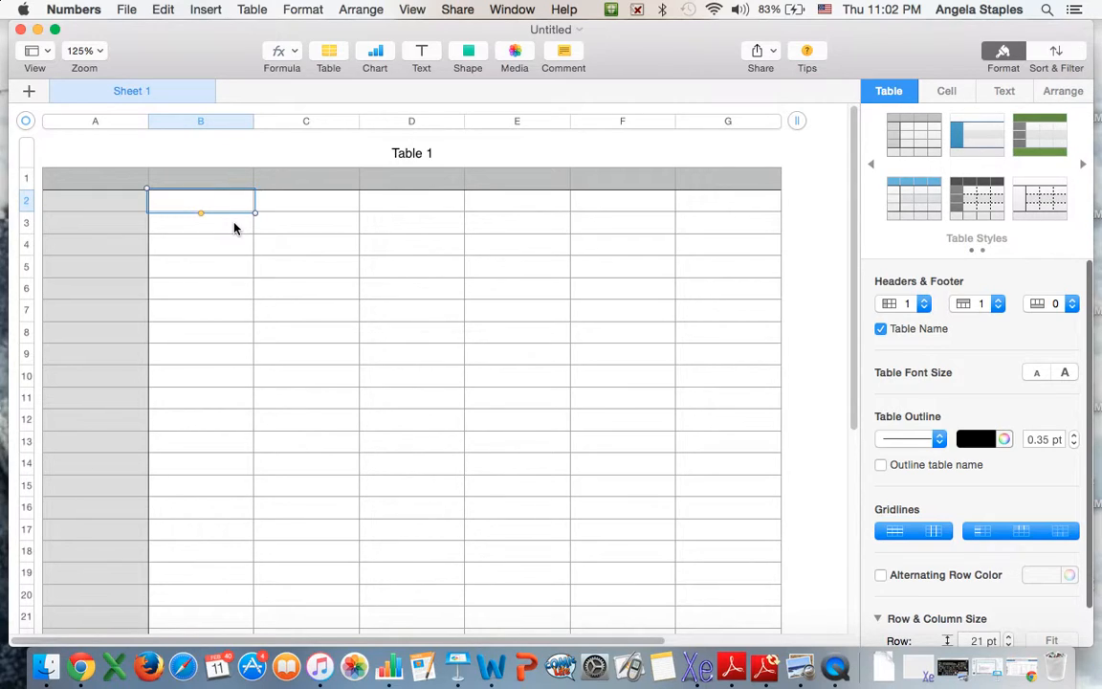
mouse_move(161, 173)
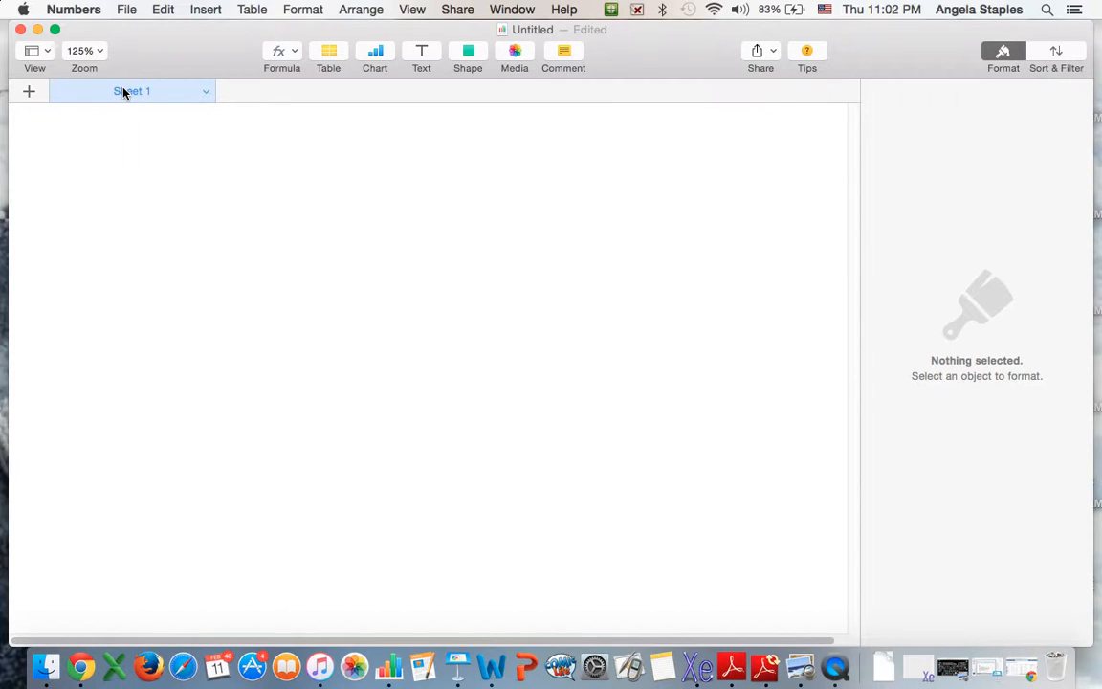
- Rename the Sheet 1 tab to 'Introduction' and confirm
double_click(122, 91)
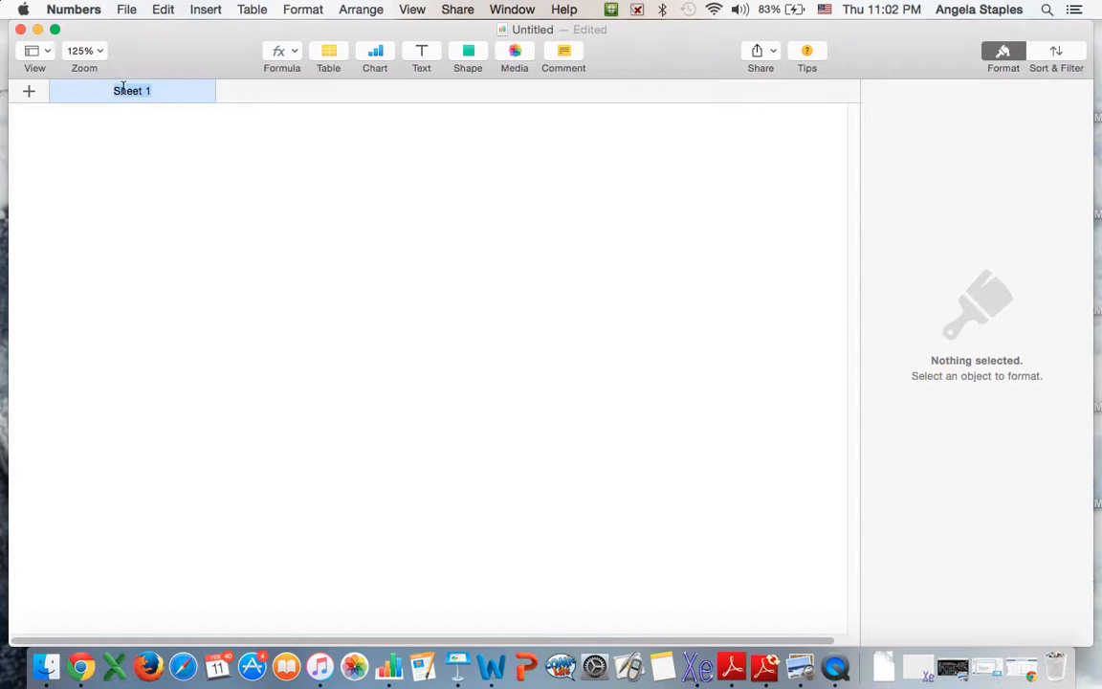
text(Introd)
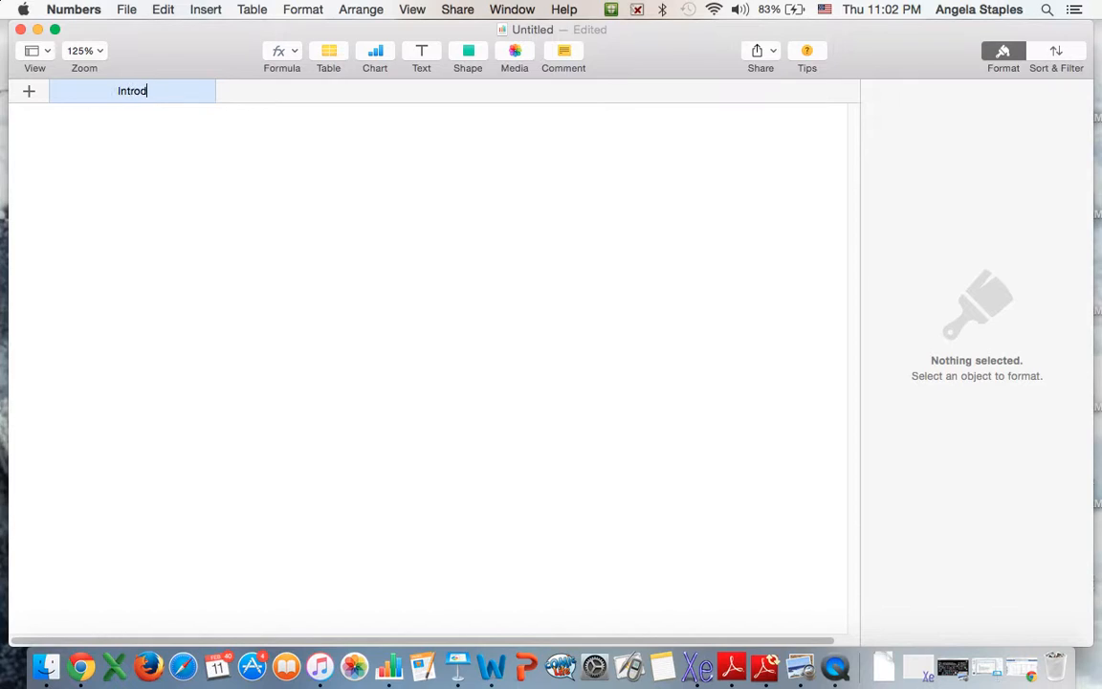
text(uction)
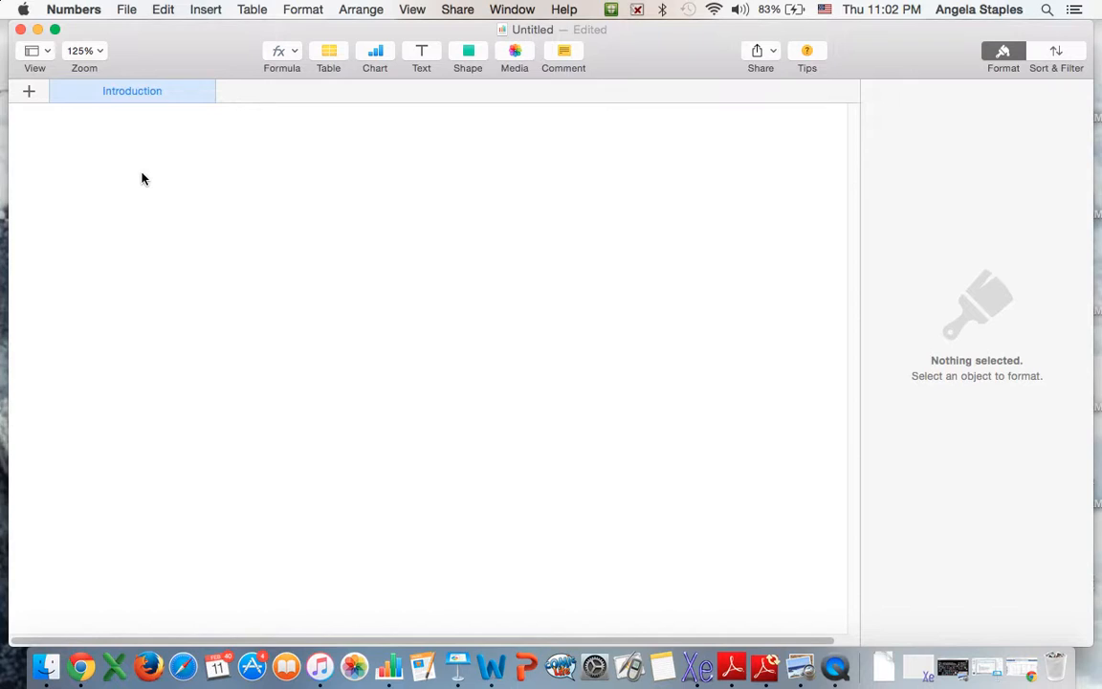
click(422, 50)
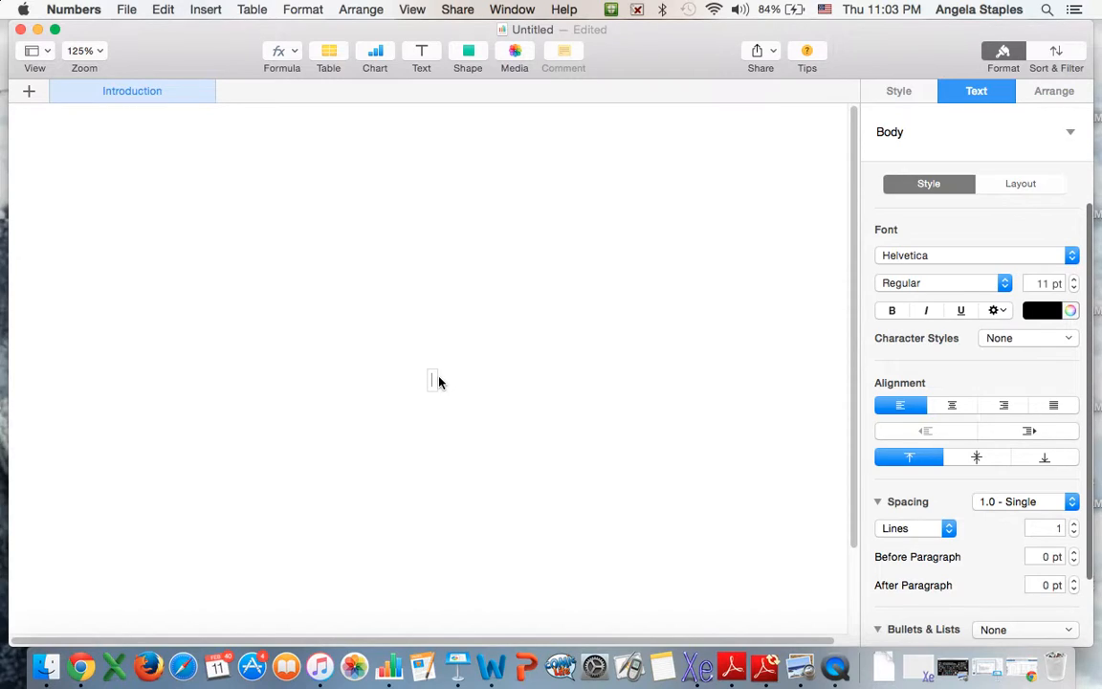
- Fill the text box with the labels 'Objective:', 'Standards:' and 'Task:' on separate lines
text(Objective)
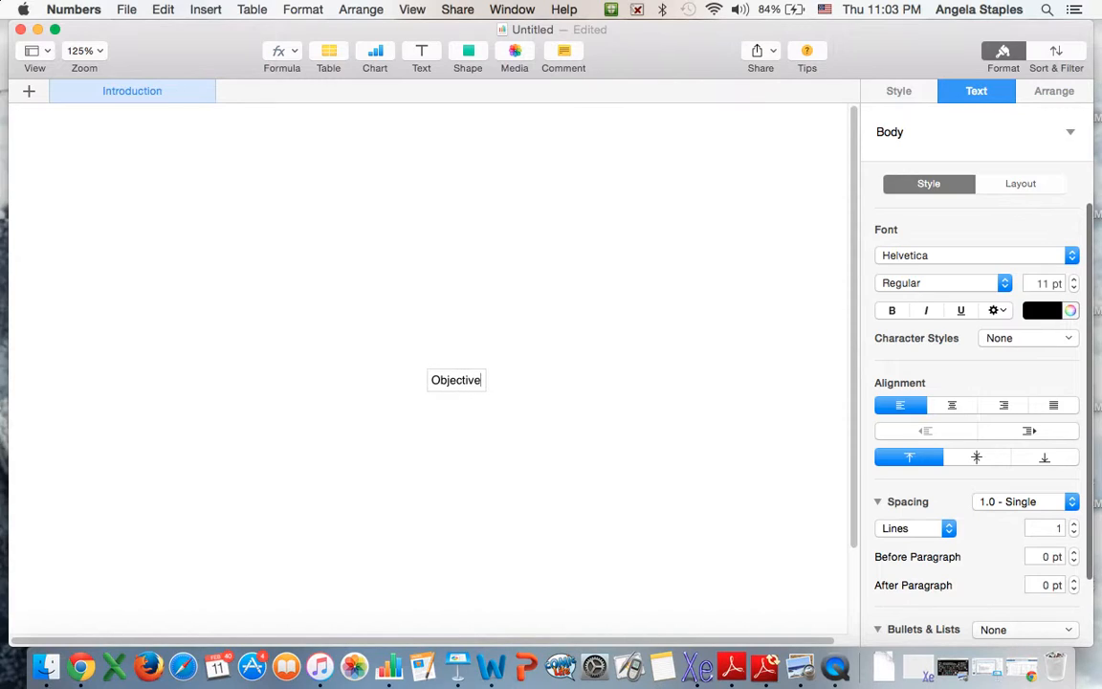
text(: S)
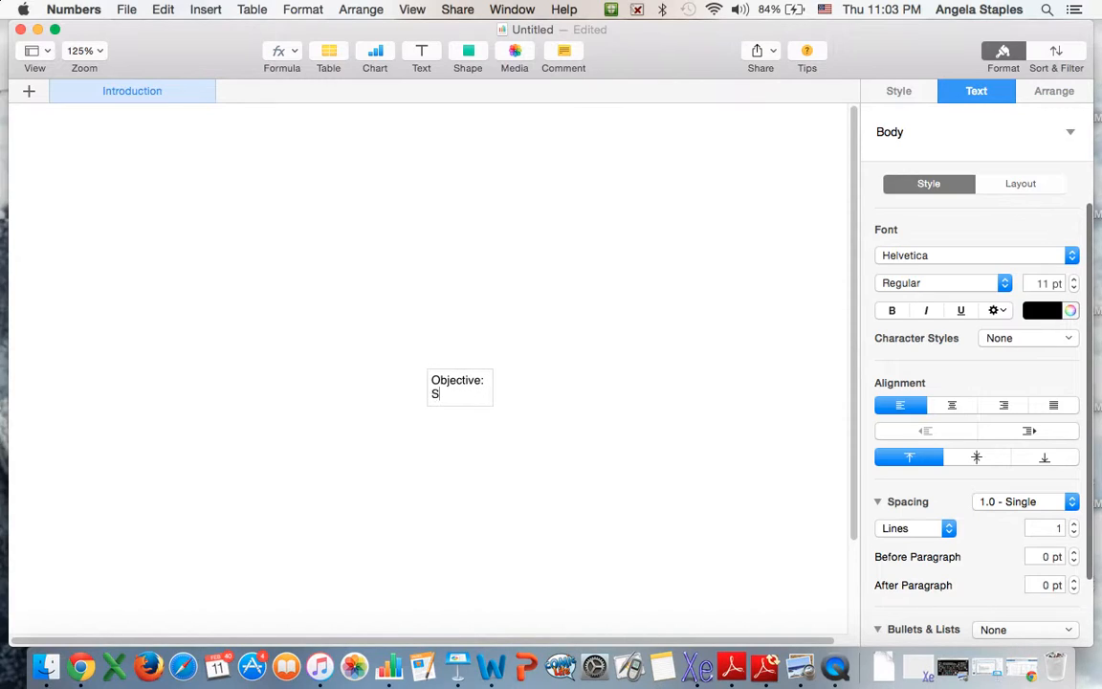
text(tandards)
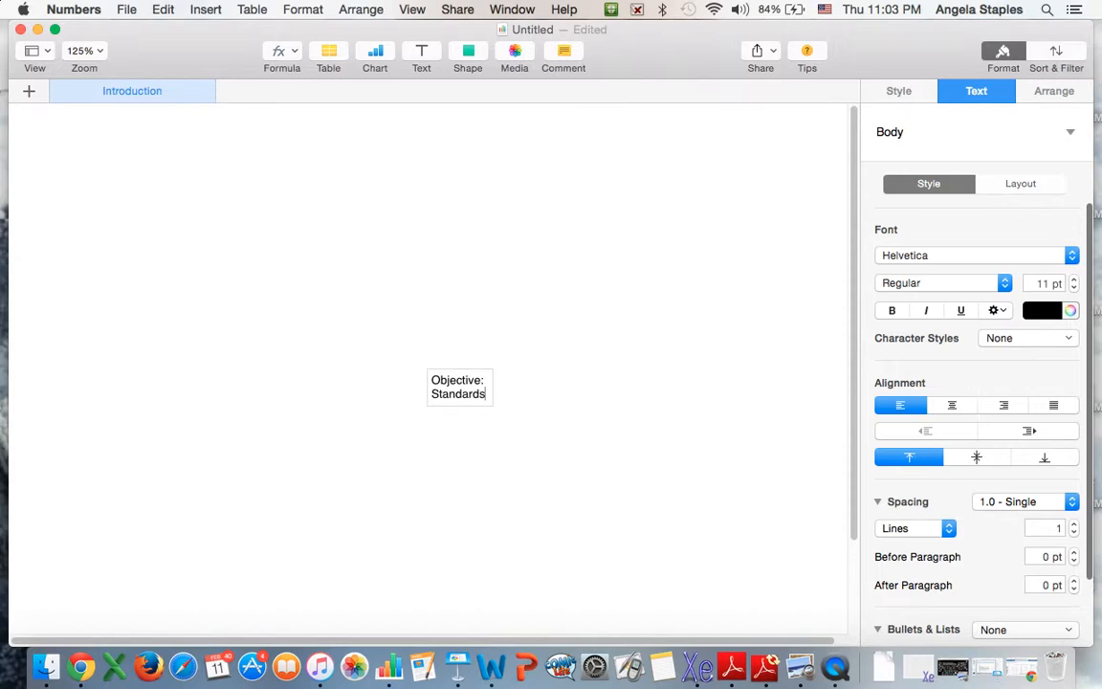
text(Ta)
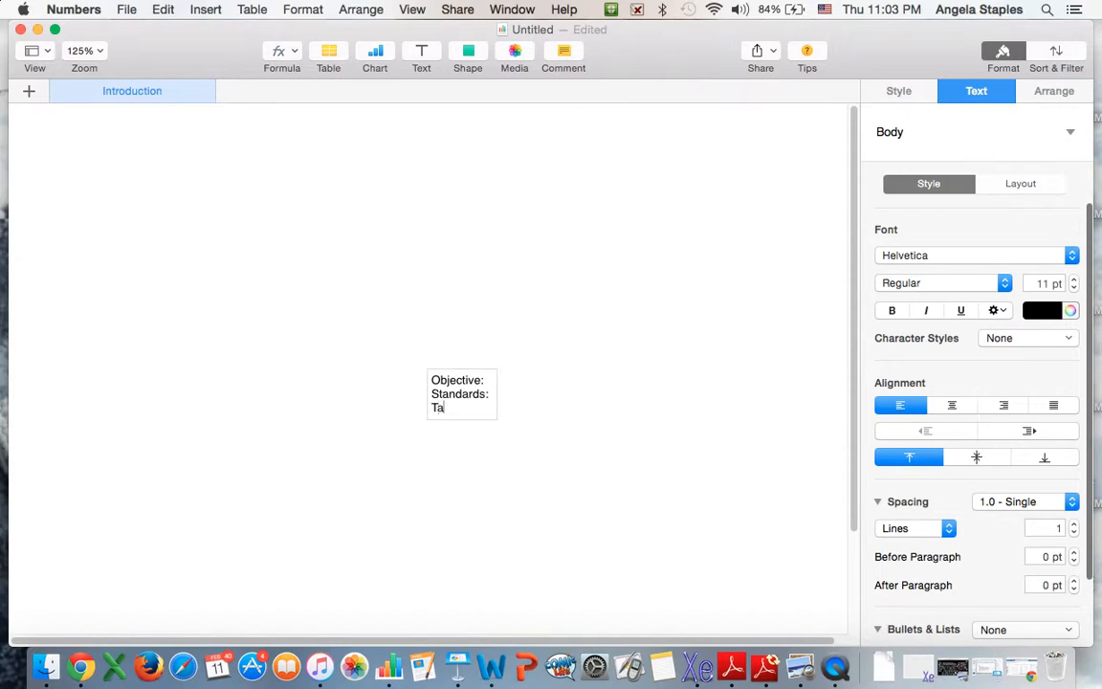
text(sk:)
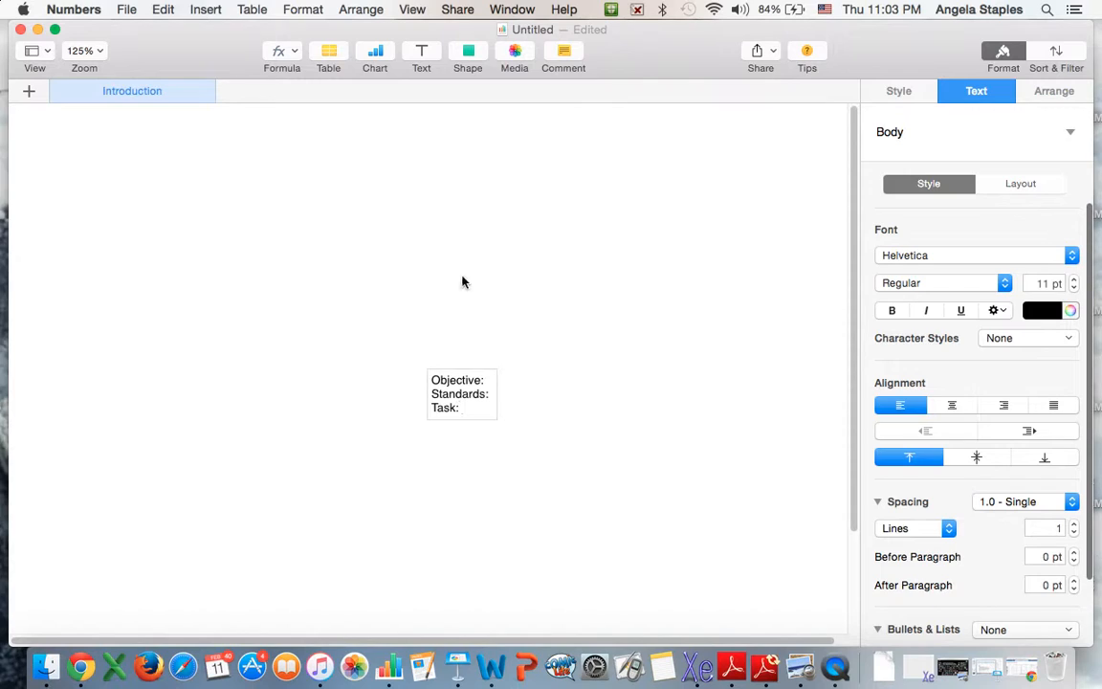
click(461, 408)
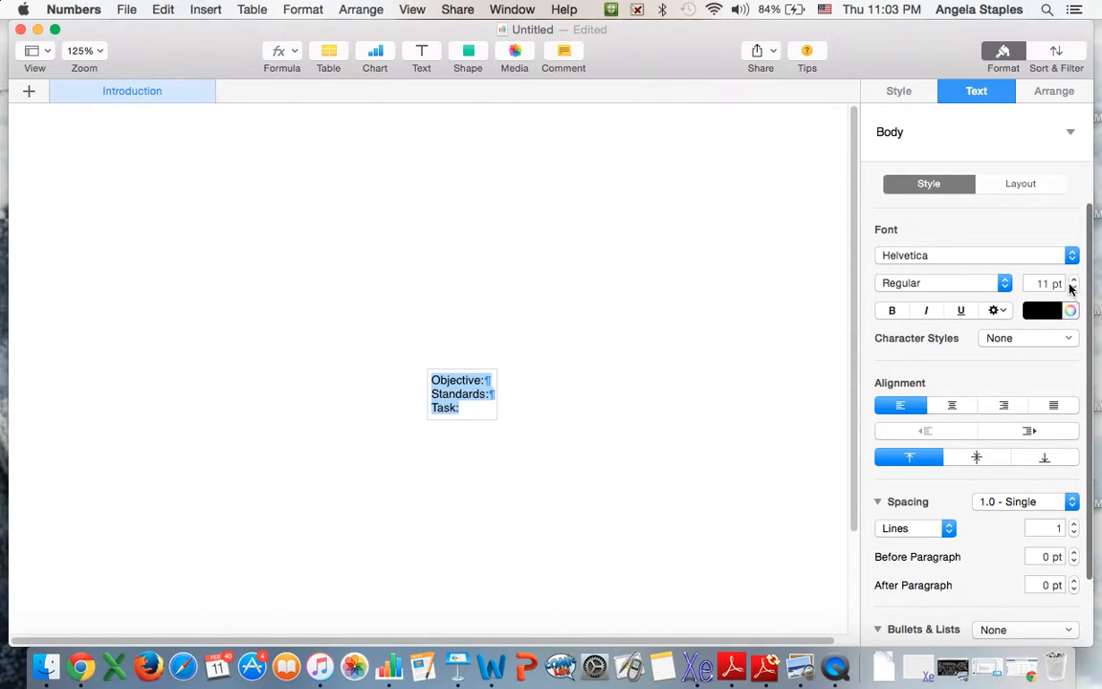
- Enlarge the three labels toward 33 pt, then add a new sheet to the document
click(1077, 277)
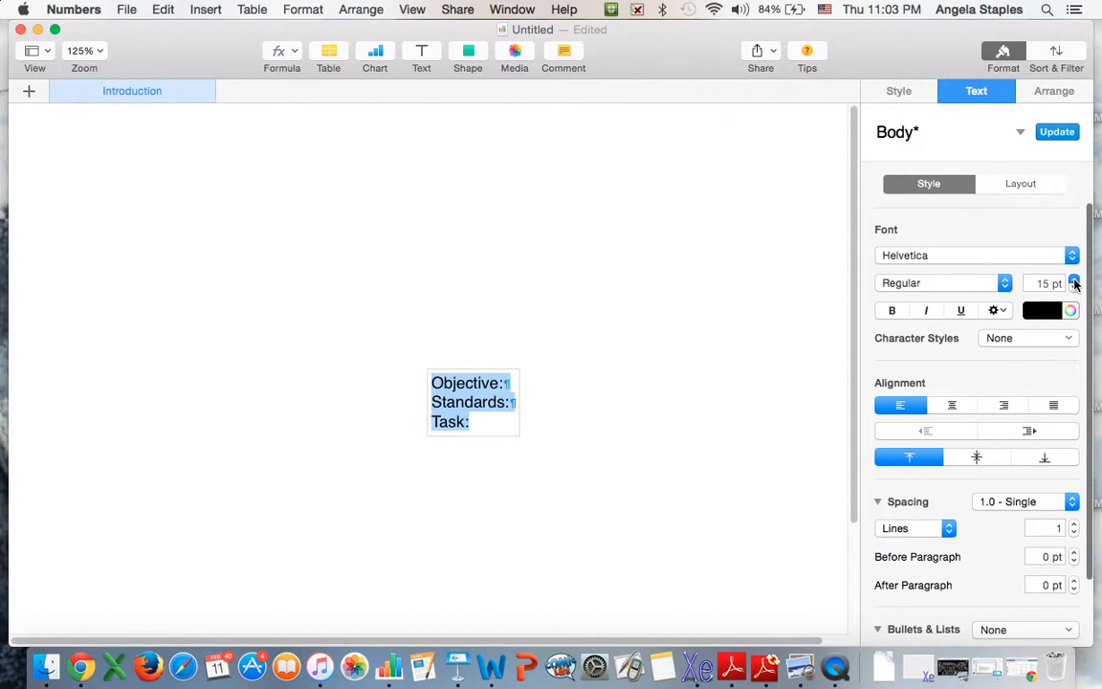
click(1076, 279)
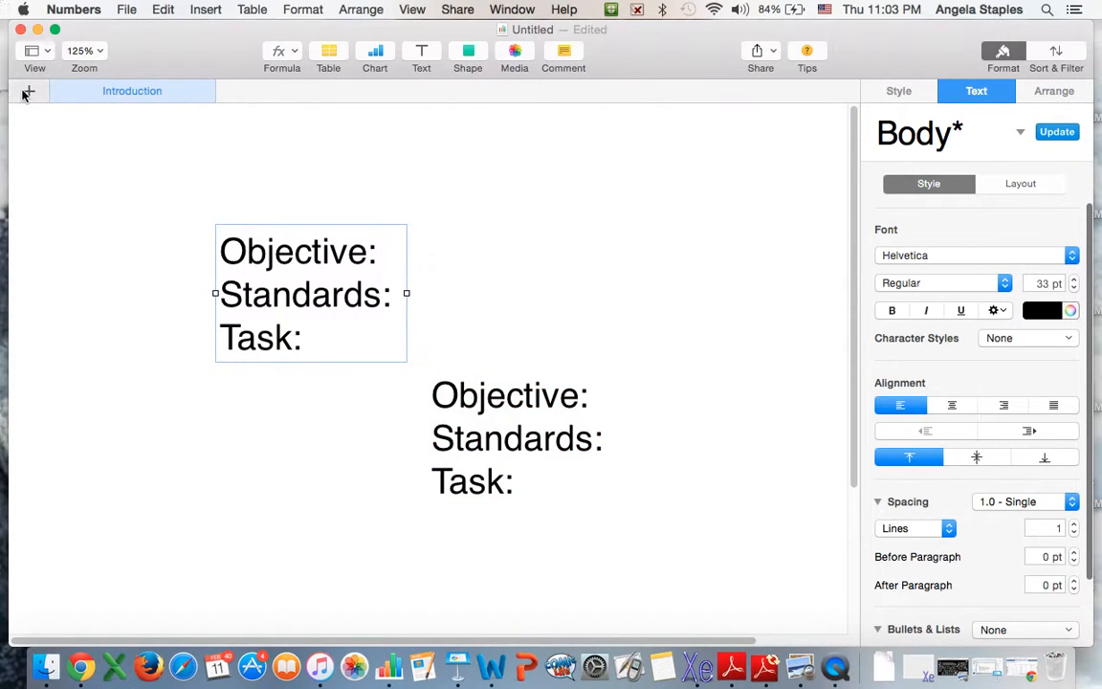
click(29, 92)
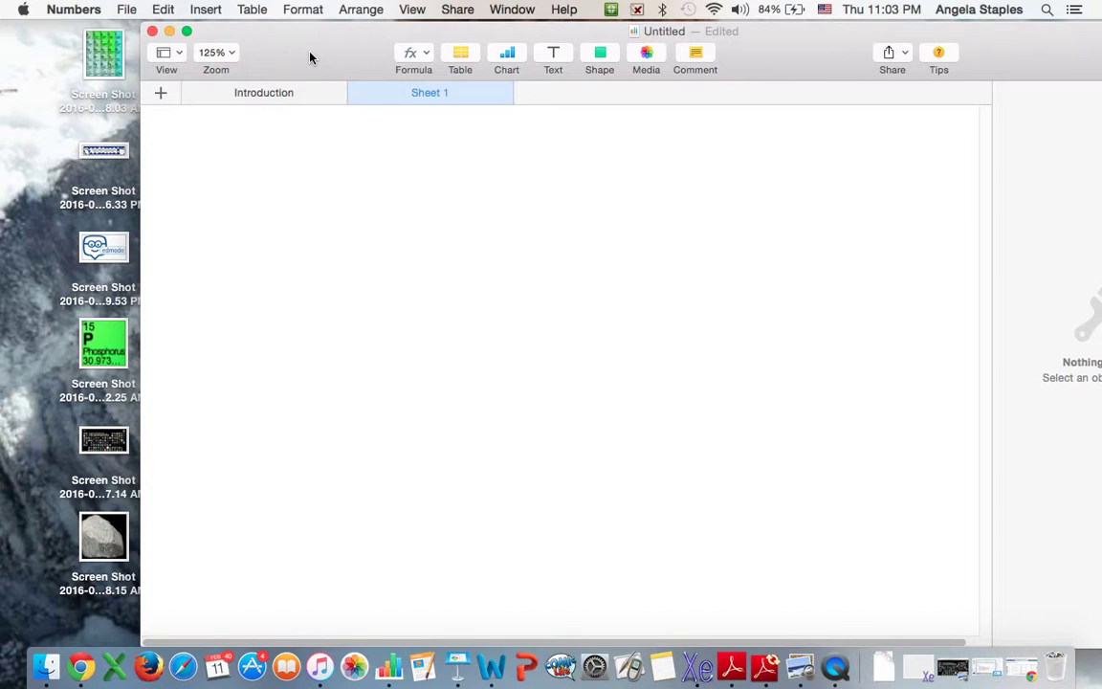
mouse_move(99, 335)
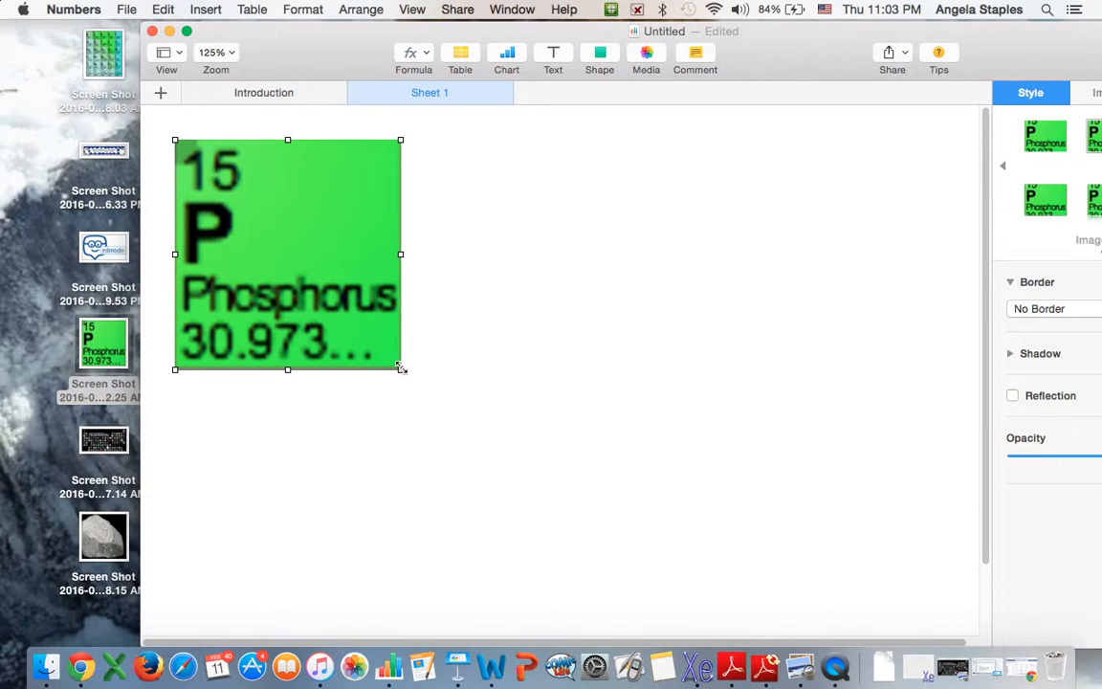
- Resize the Phosphorus tile and the rock photo to fit on Sheet 1
drag(402, 369, 245, 210)
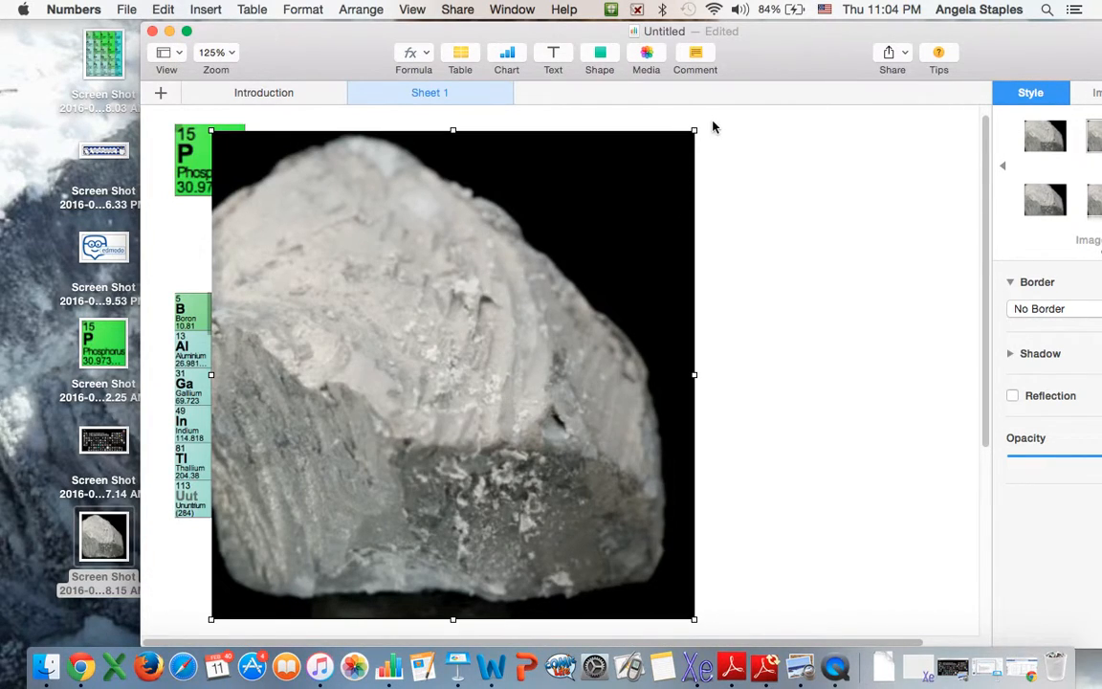
mouse_move(691, 130)
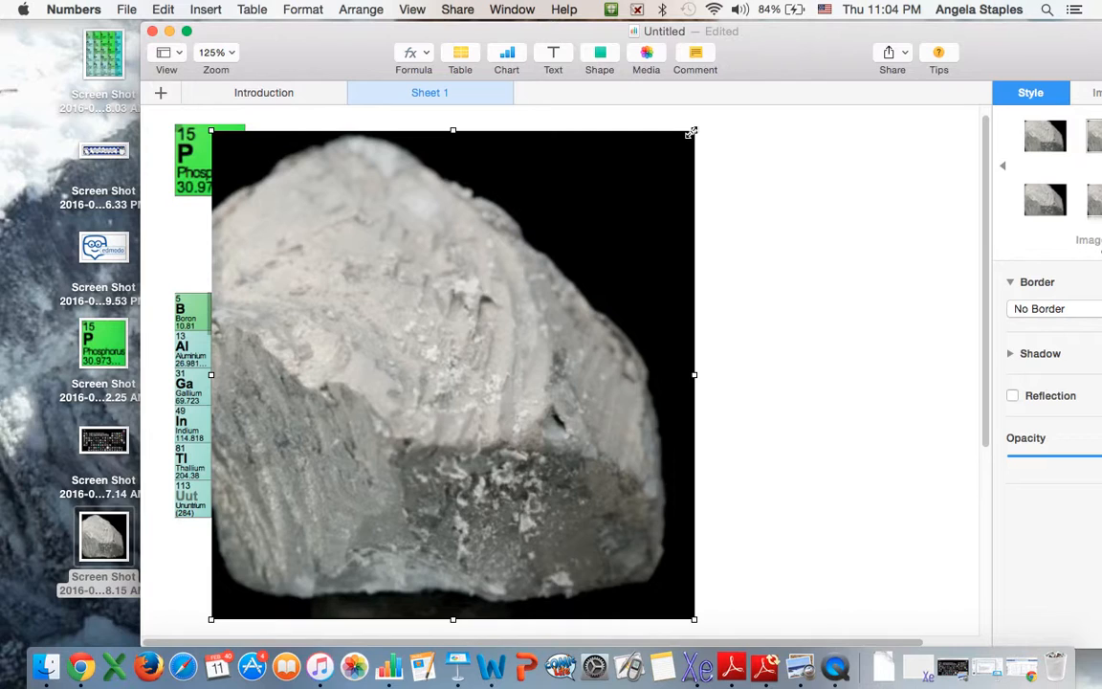
click(733, 12)
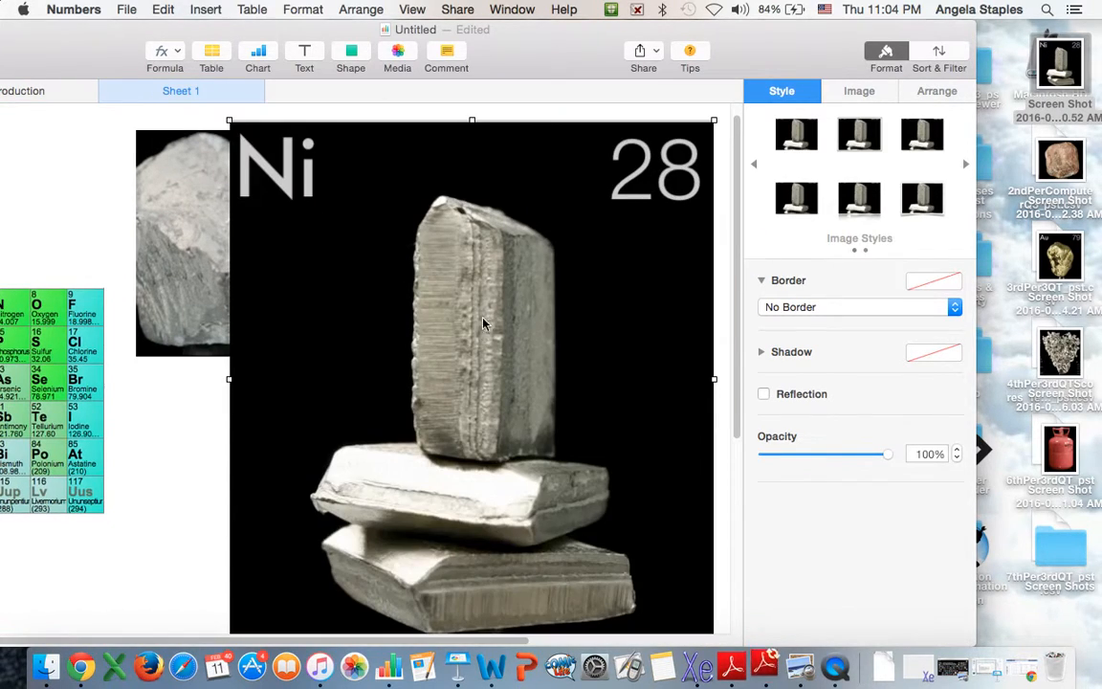
mouse_move(425, 375)
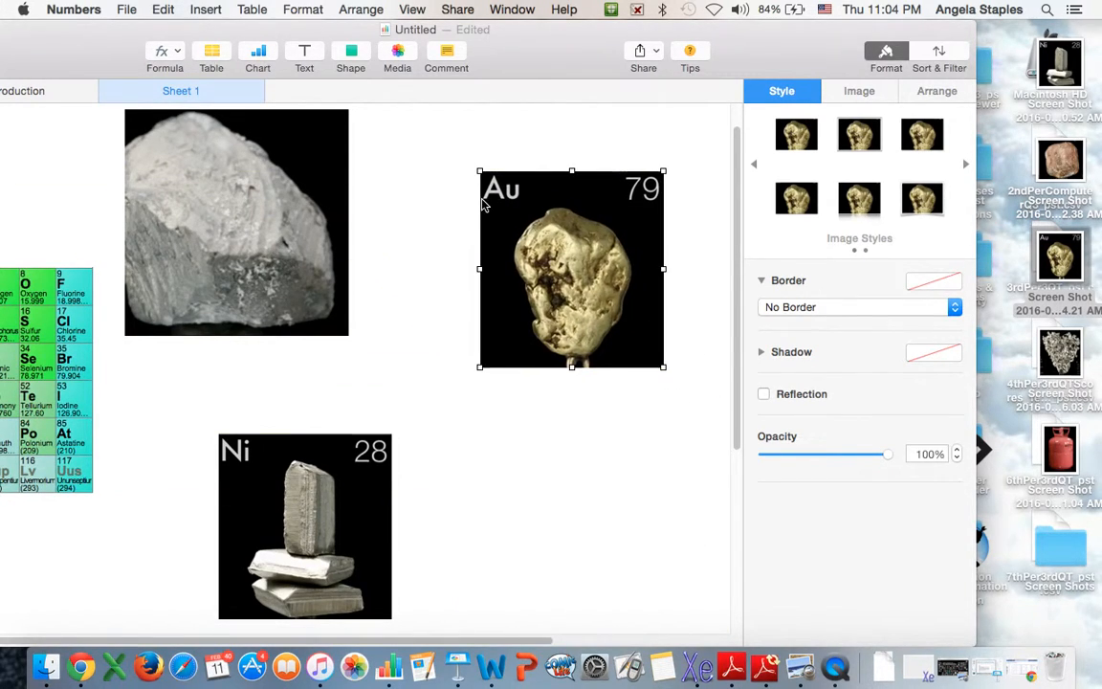
scroll(down, 3)
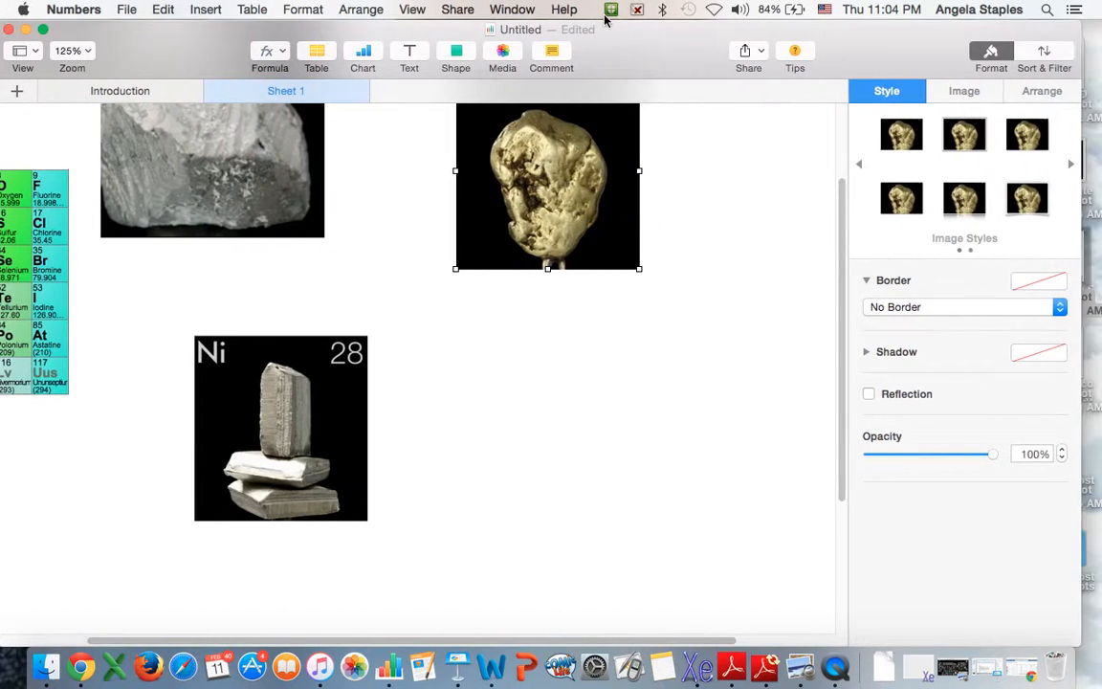
scroll(down, 3)
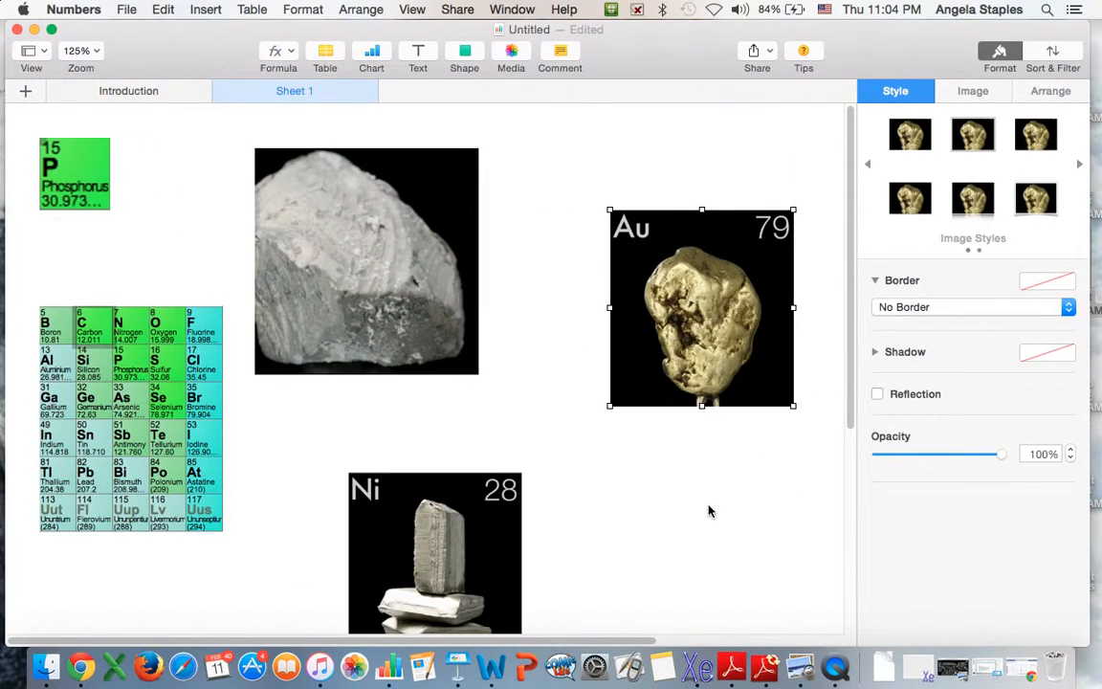
mouse_move(498, 153)
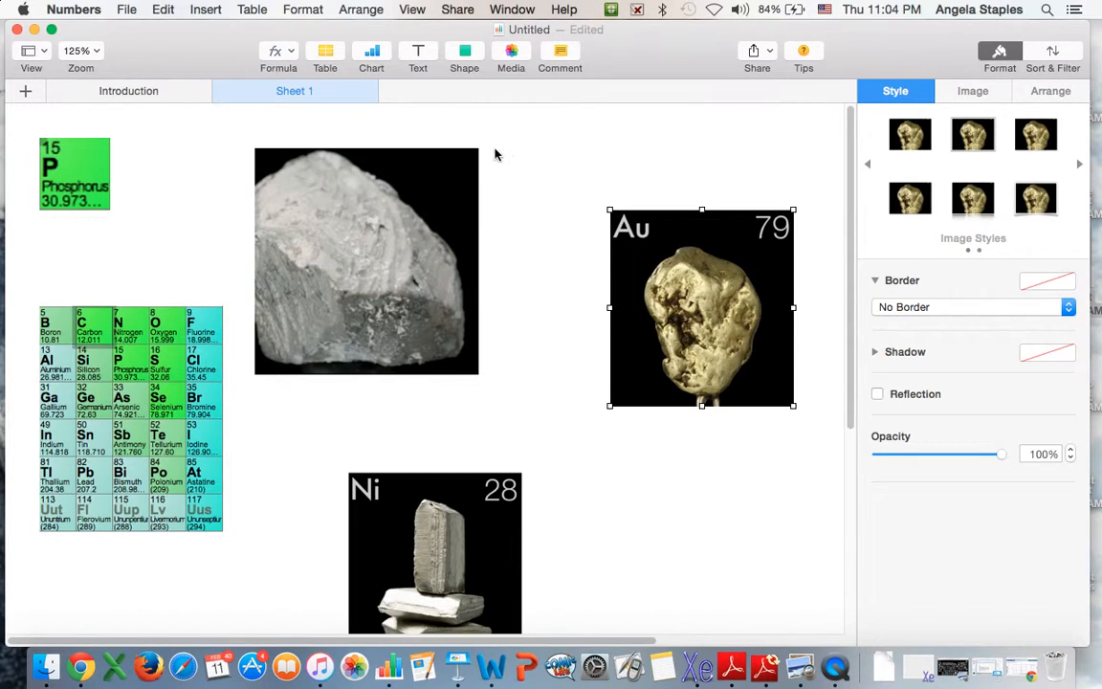
mouse_move(419, 50)
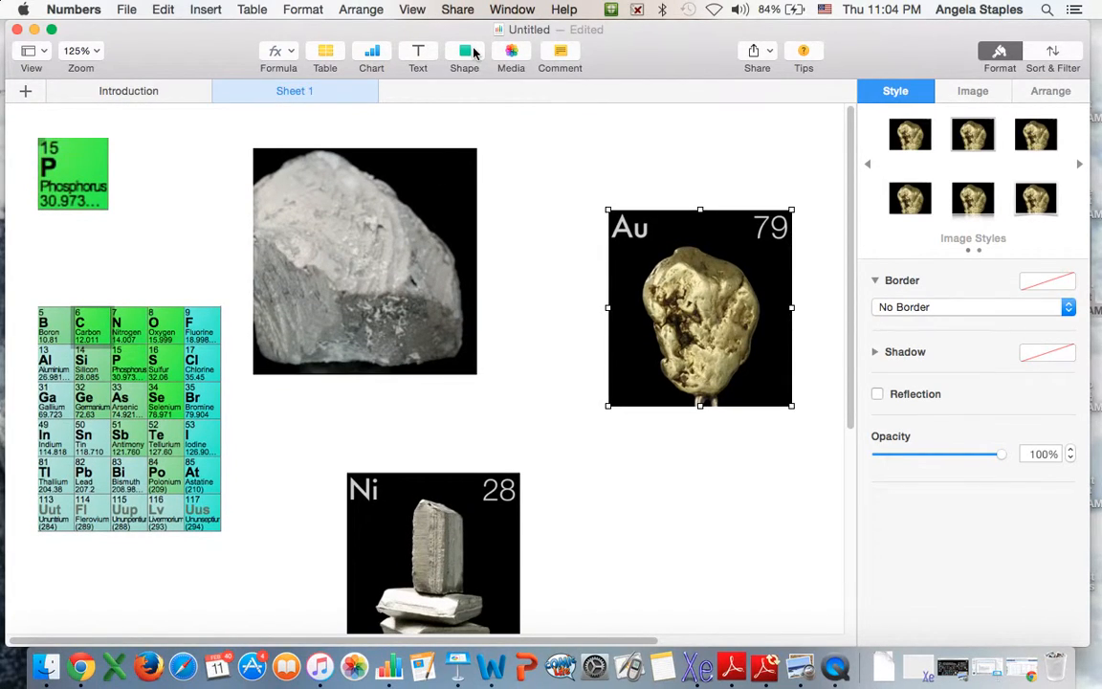
mouse_move(417, 50)
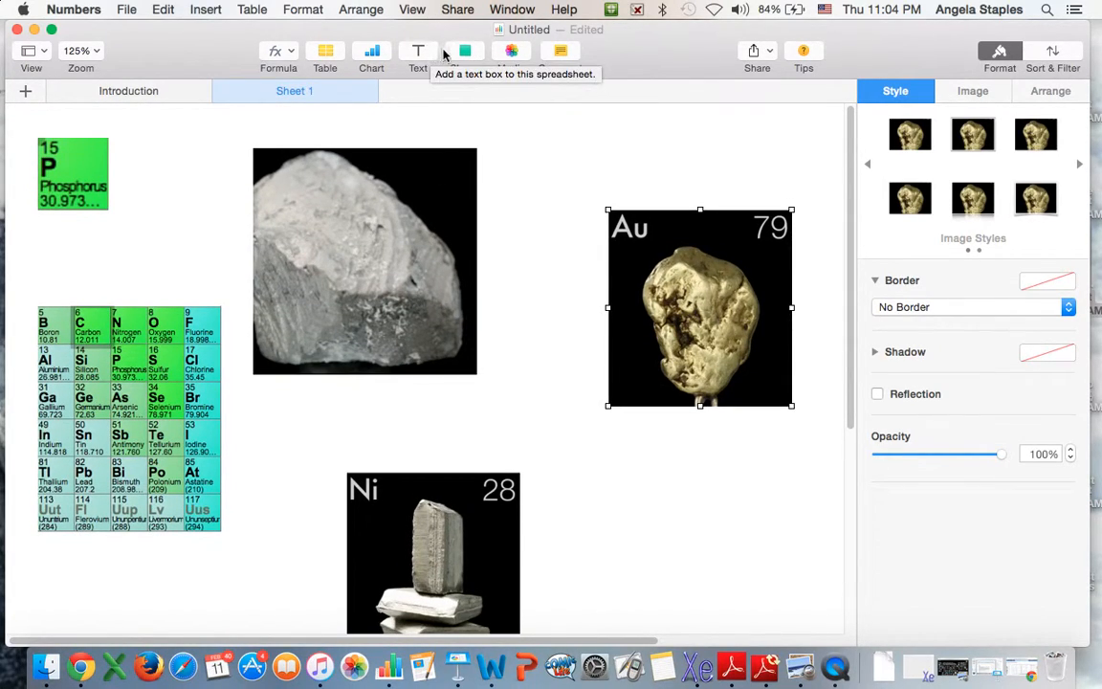
mouse_move(559, 149)
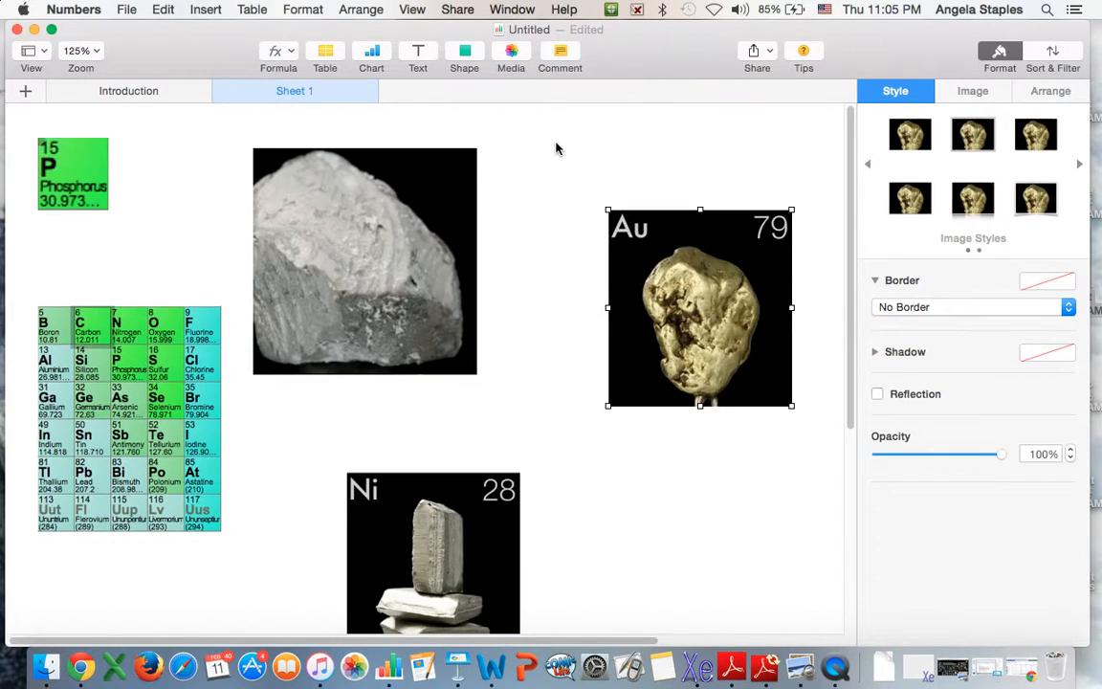
- Place a blue square above the gold image reading 'Match the picture with the element in the table.'
click(463, 54)
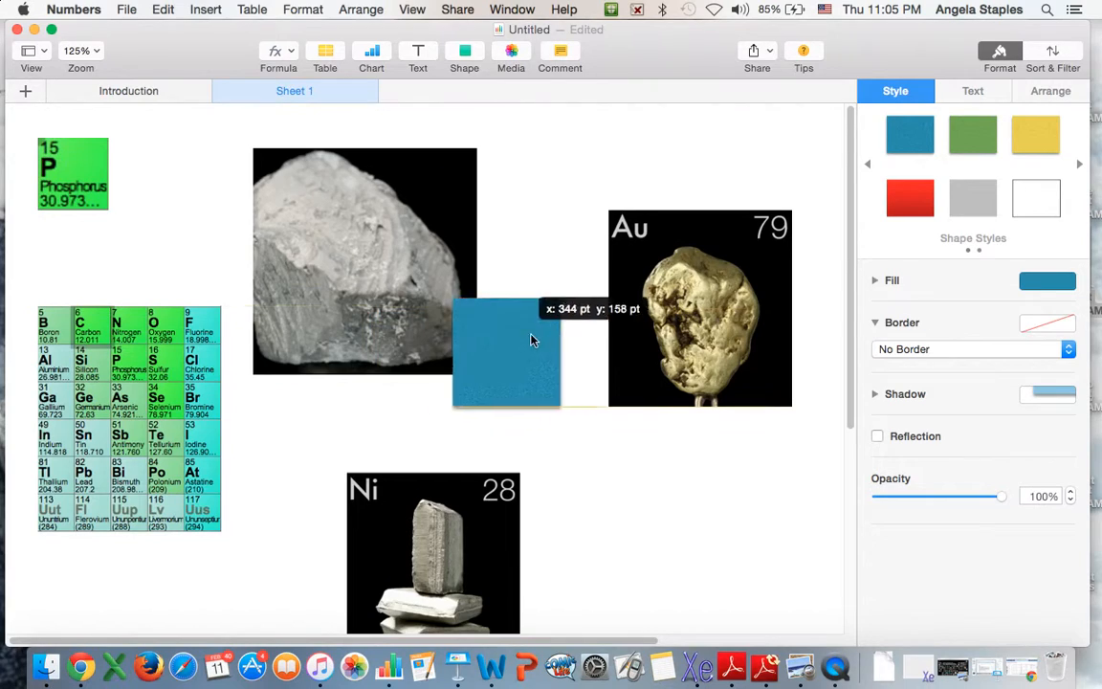
drag(534, 341, 574, 153)
text(M)
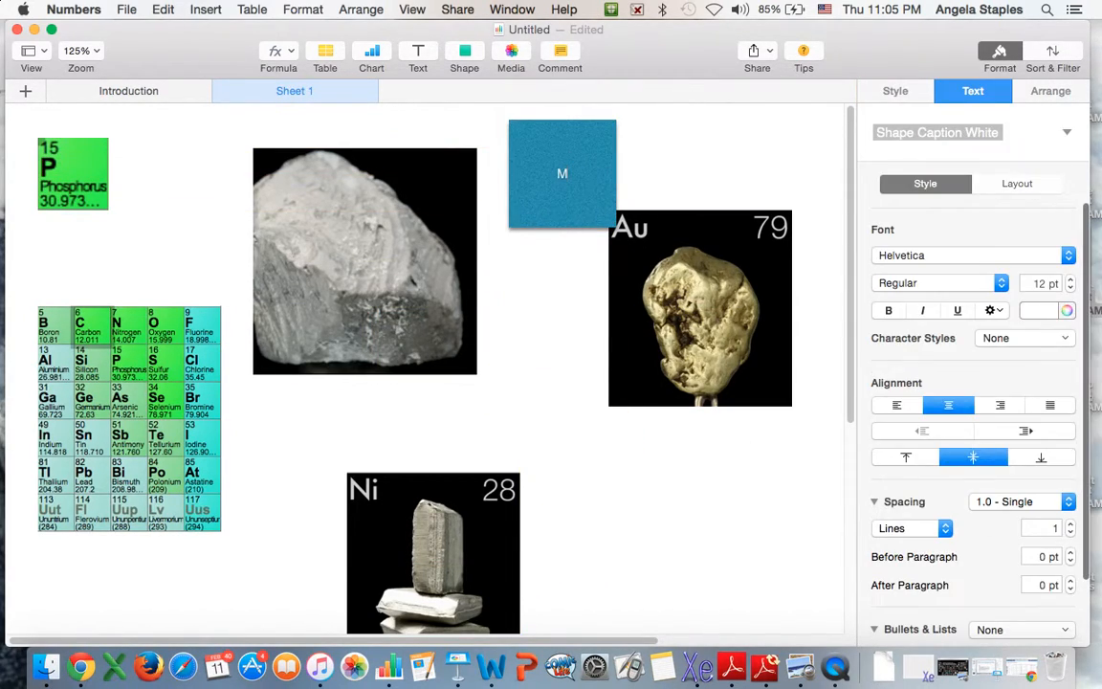
text(atch the)
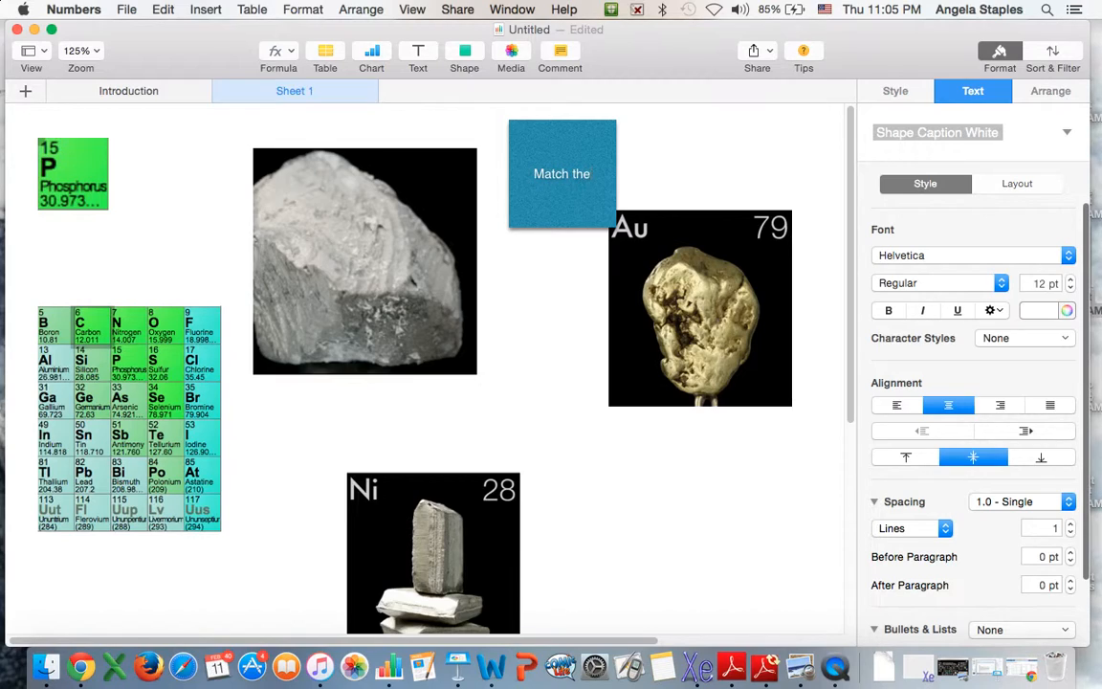
text(p)
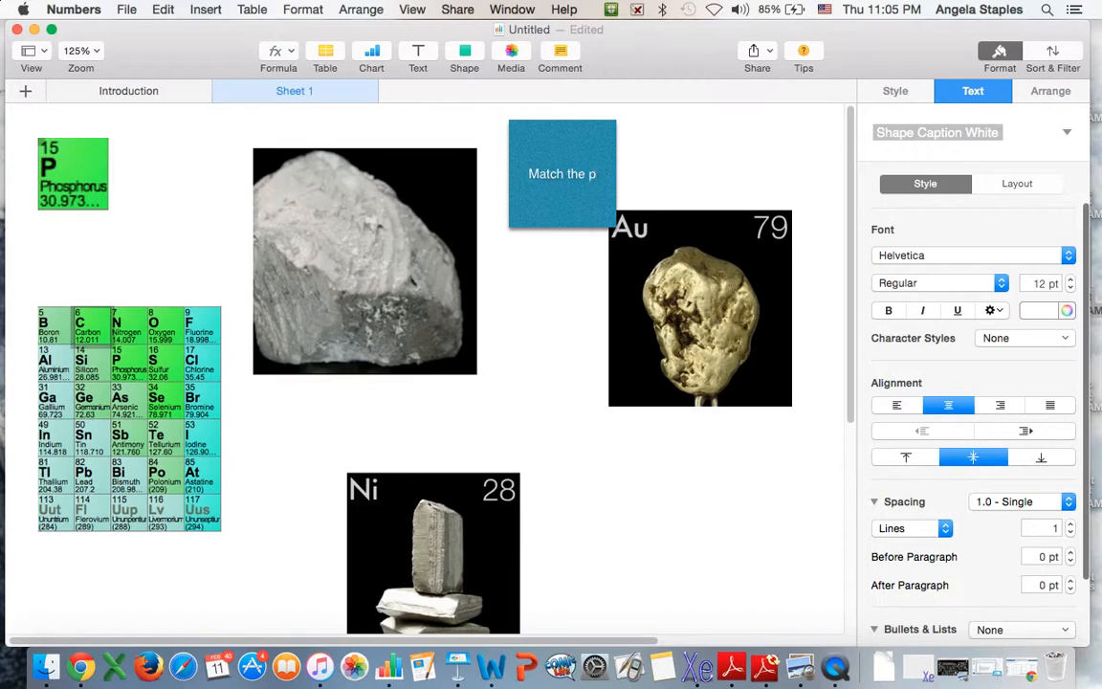
text(icture)
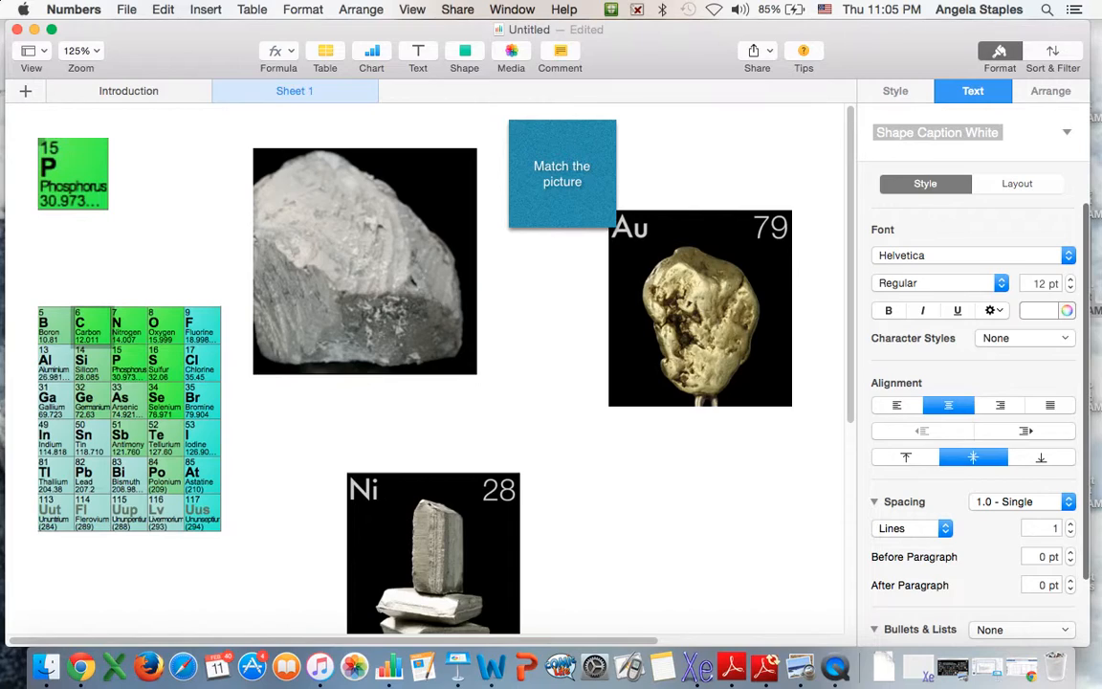
text(with the element on the)
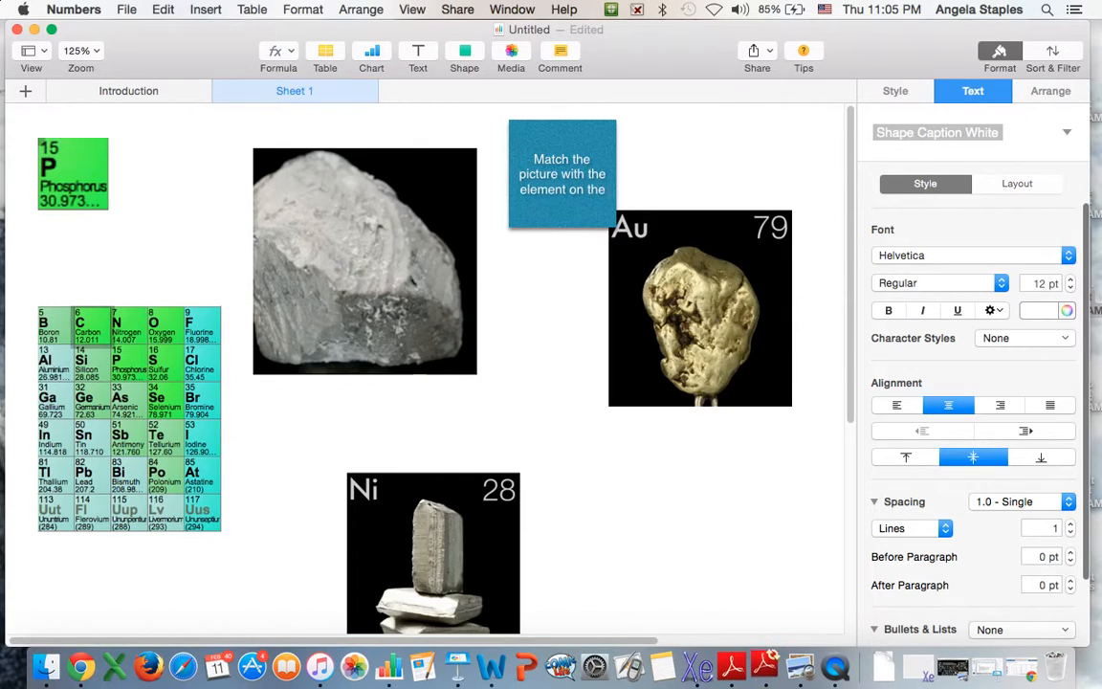
text(t)
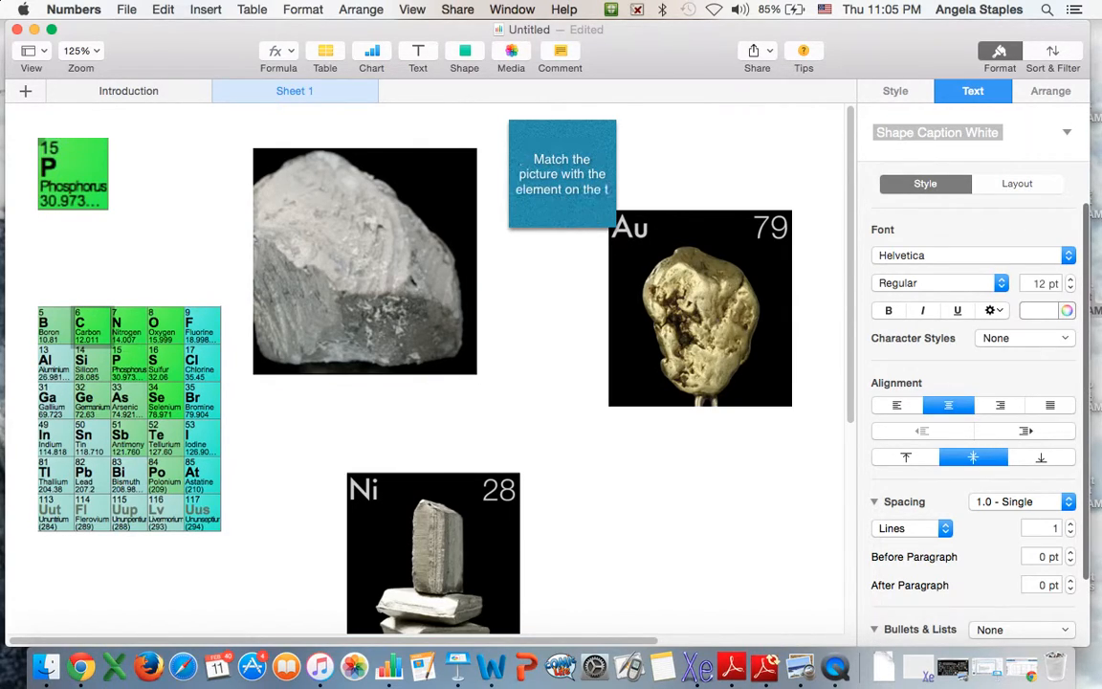
text(in)
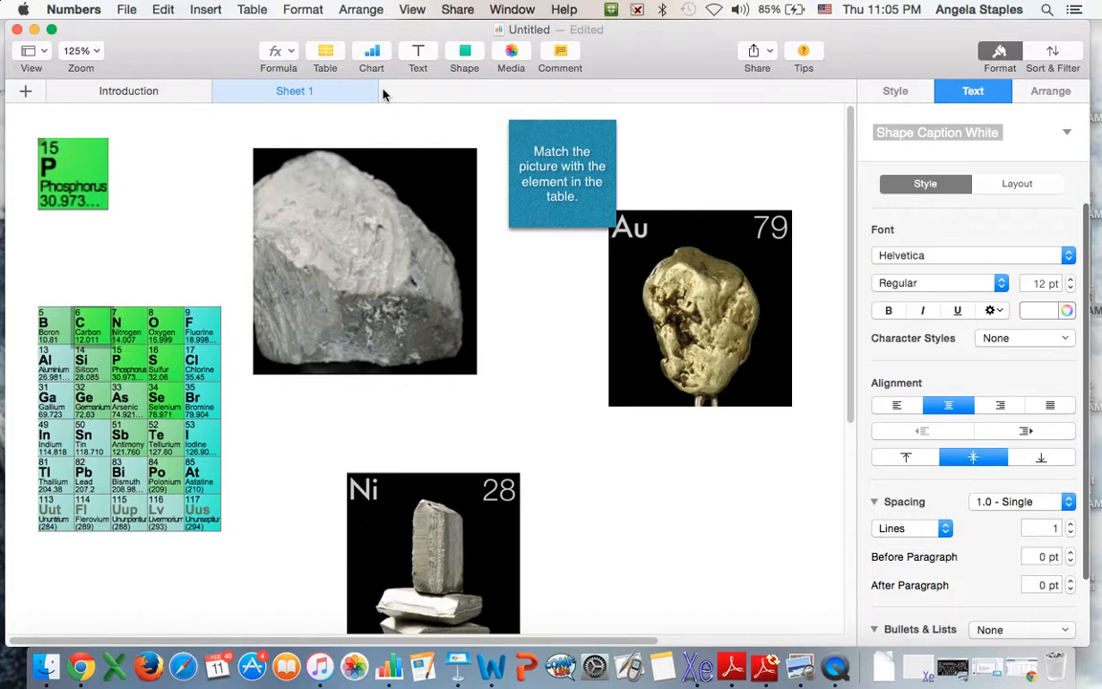
mouse_move(375, 218)
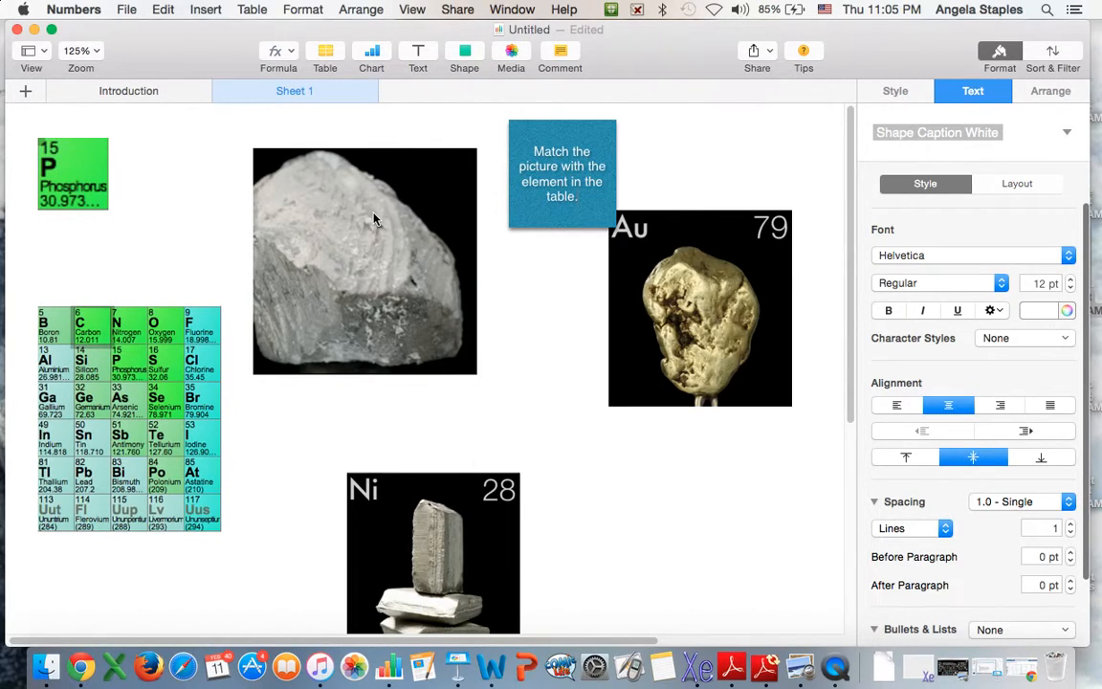
mouse_move(333, 92)
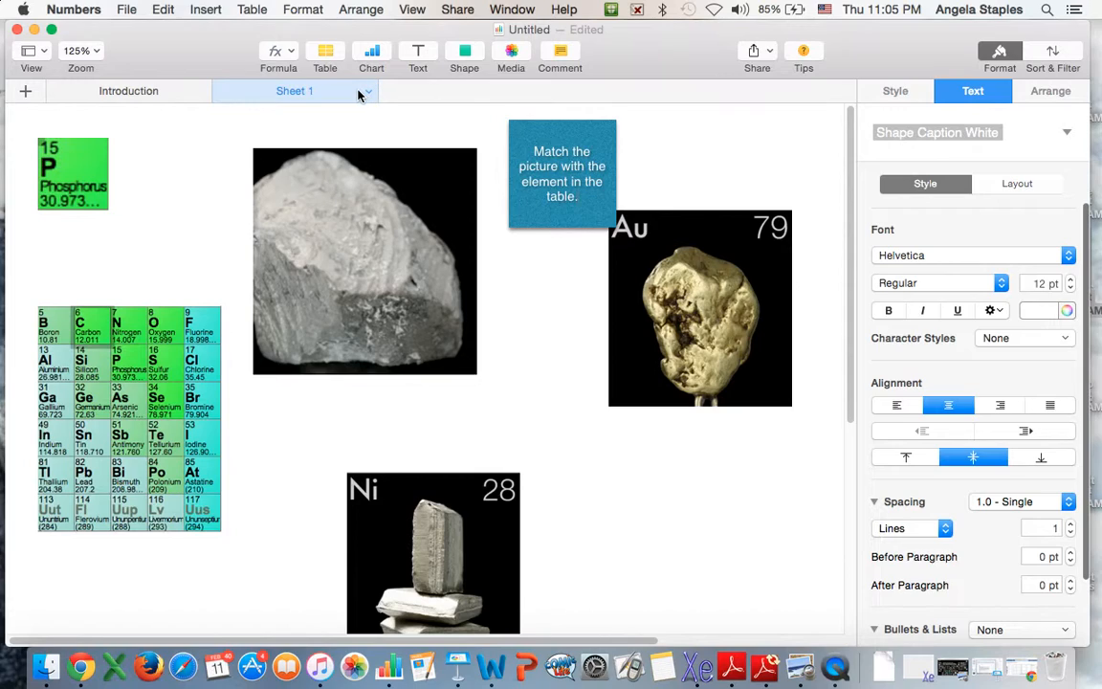
- Duplicate Sheet 1 into Sheet 1-1, then duplicate Sheet 1-1 again
click(360, 92)
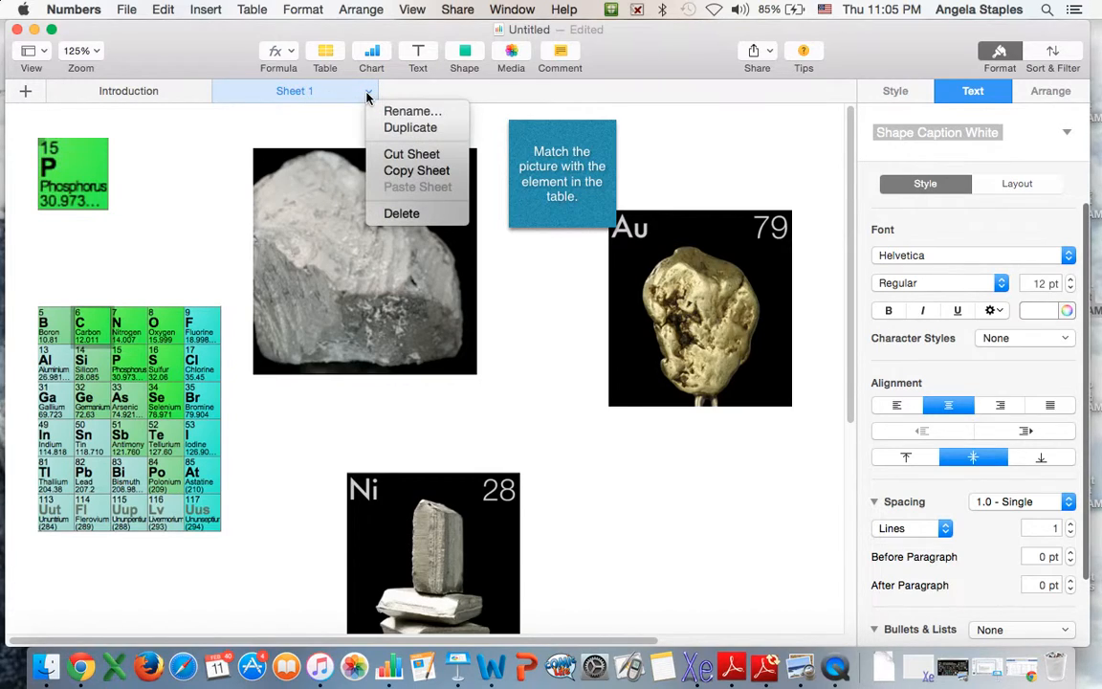
mouse_move(409, 126)
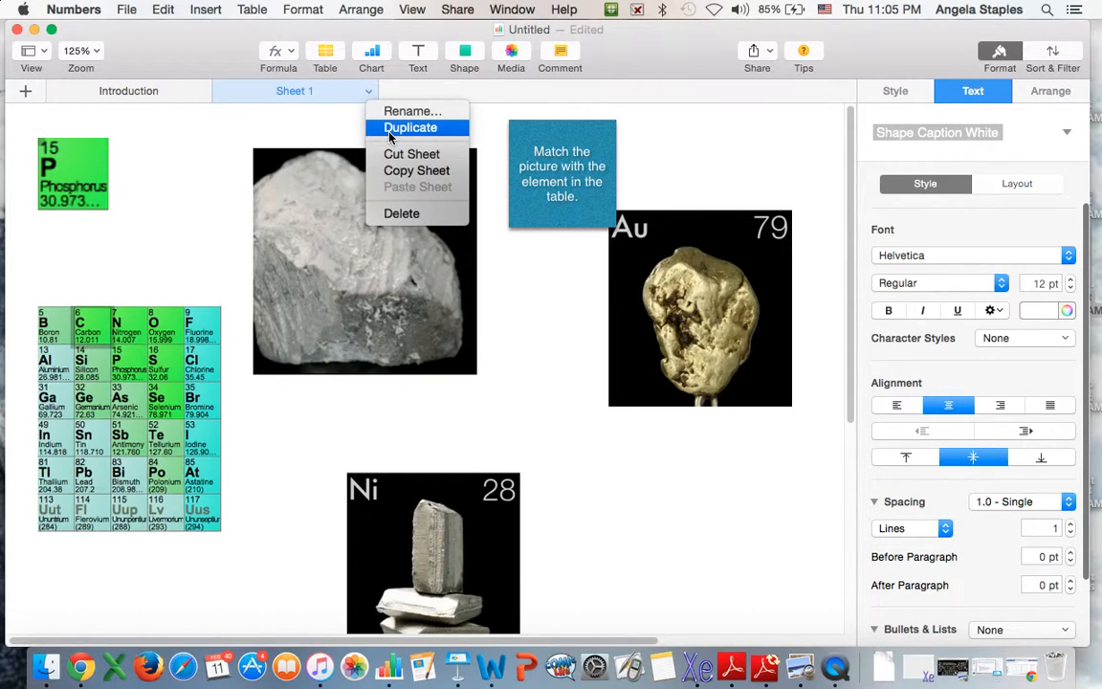
click(410, 126)
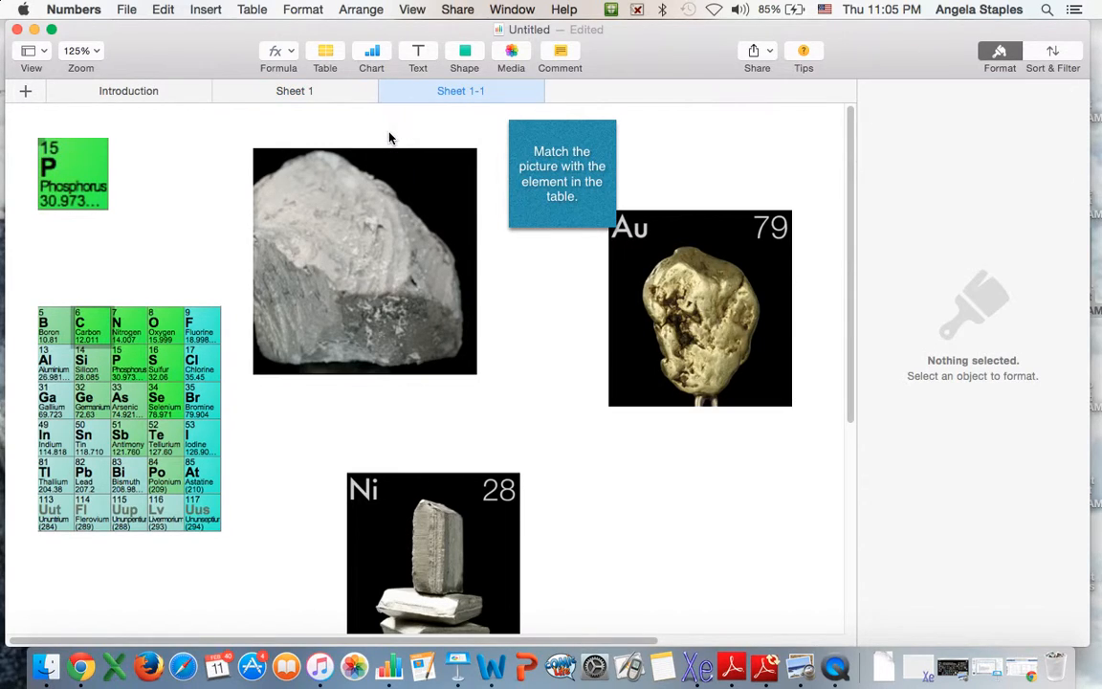
click(525, 92)
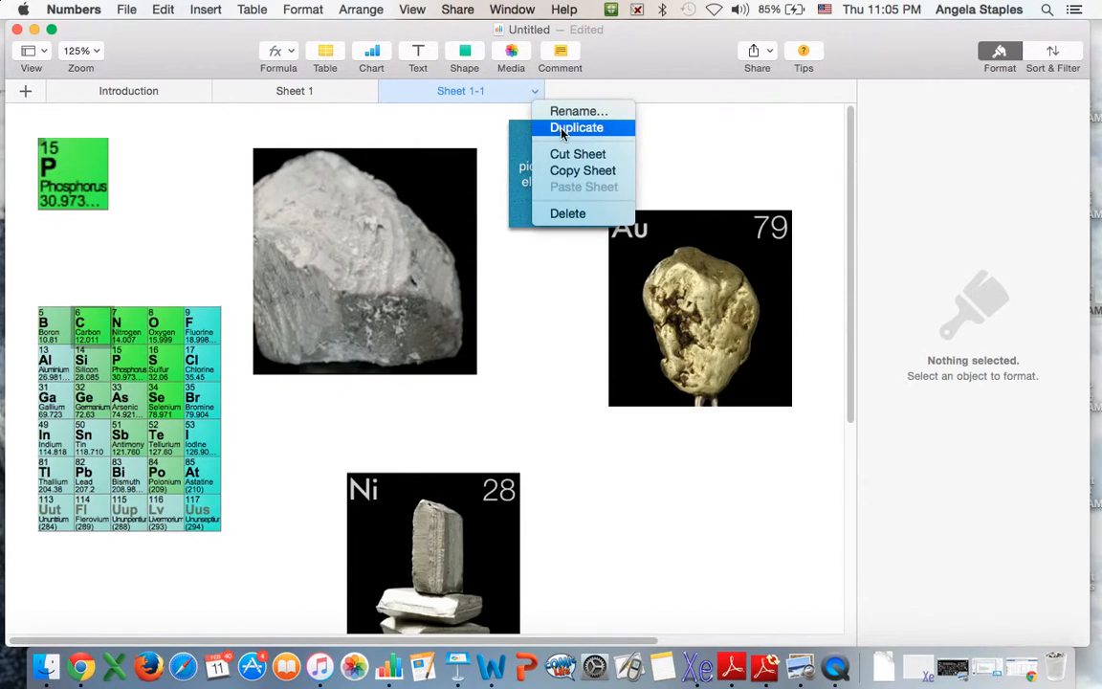
click(574, 126)
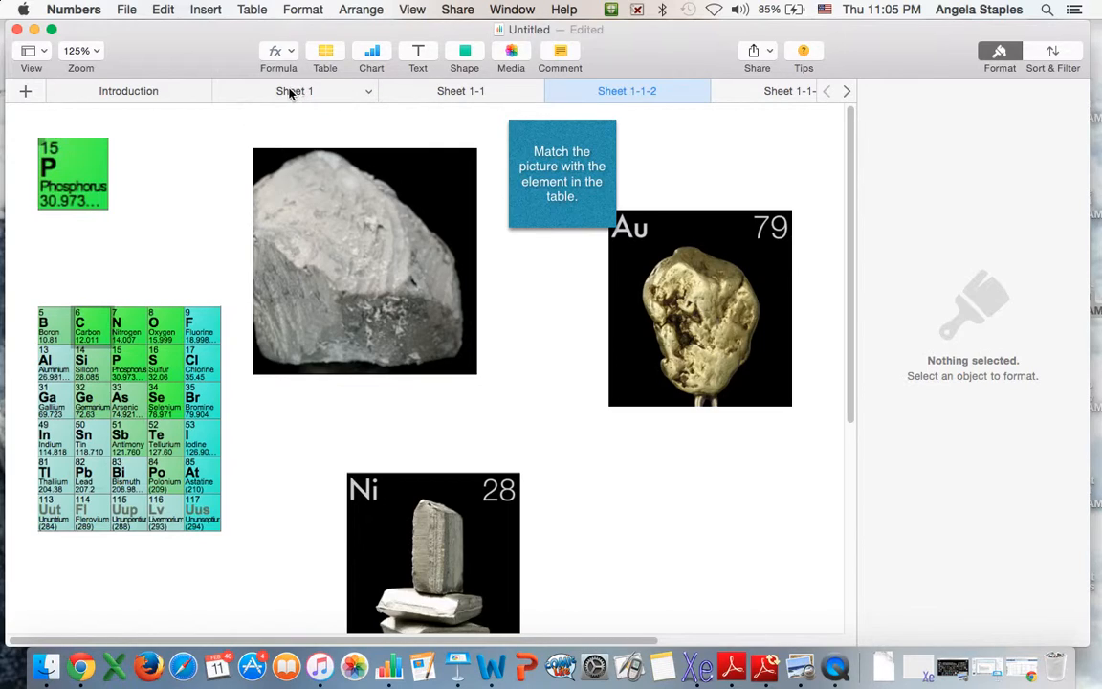
mouse_move(348, 90)
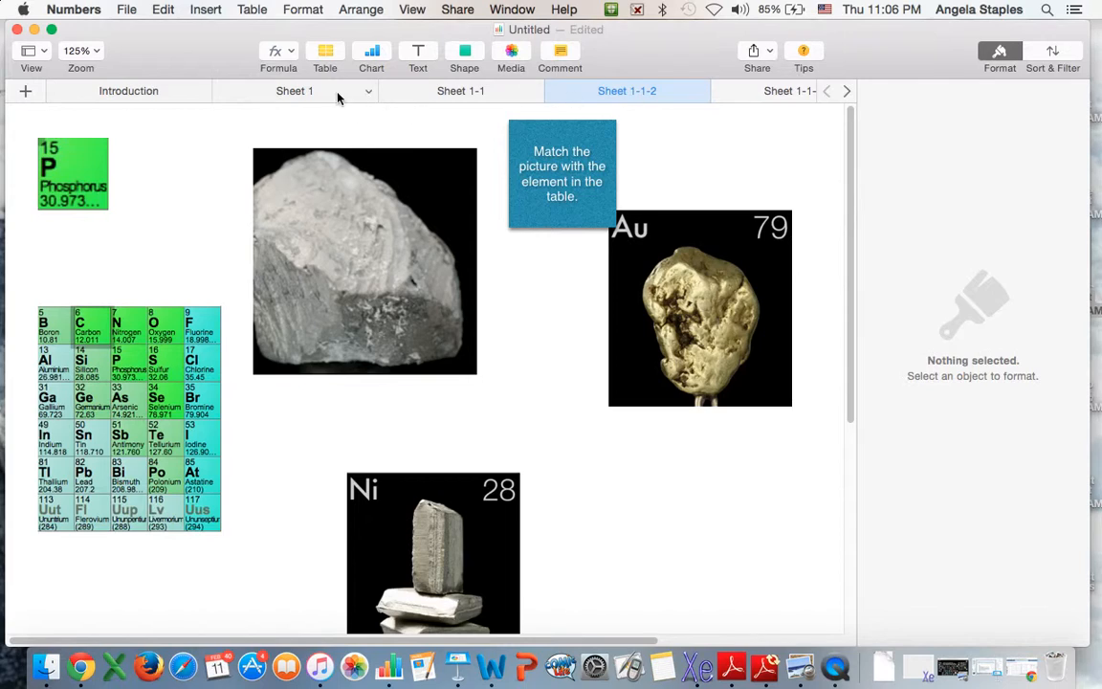
- Rename Sheet 1 and its two copies to Group 1, Group 2 and Group 3
click(563, 172)
text(Group)
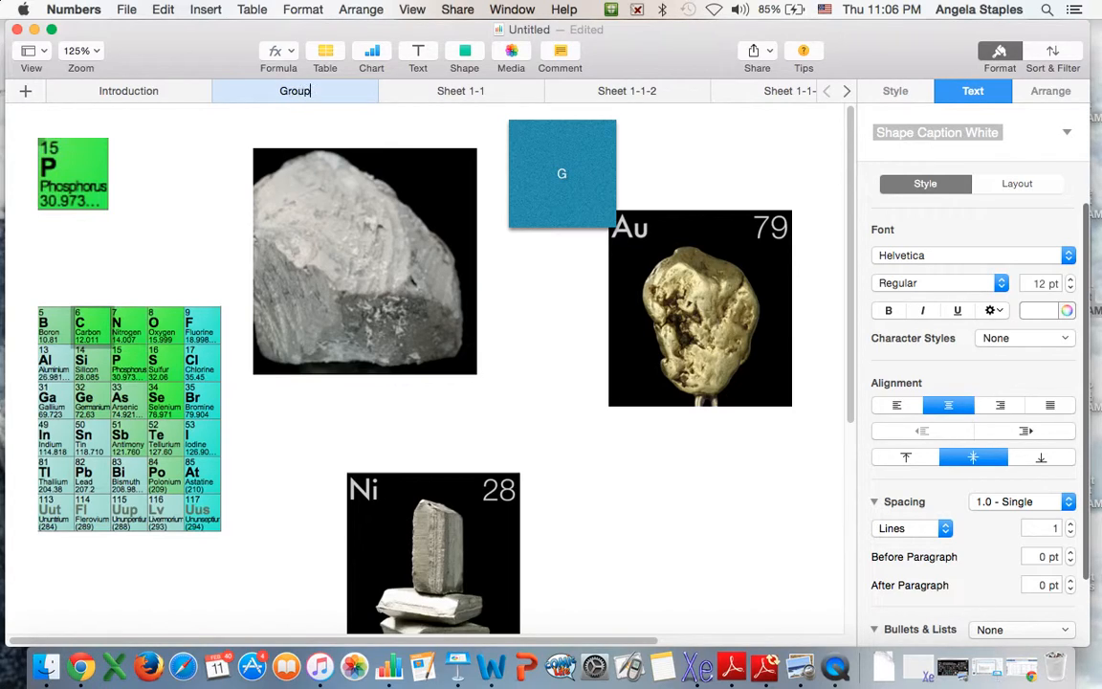
click(460, 90)
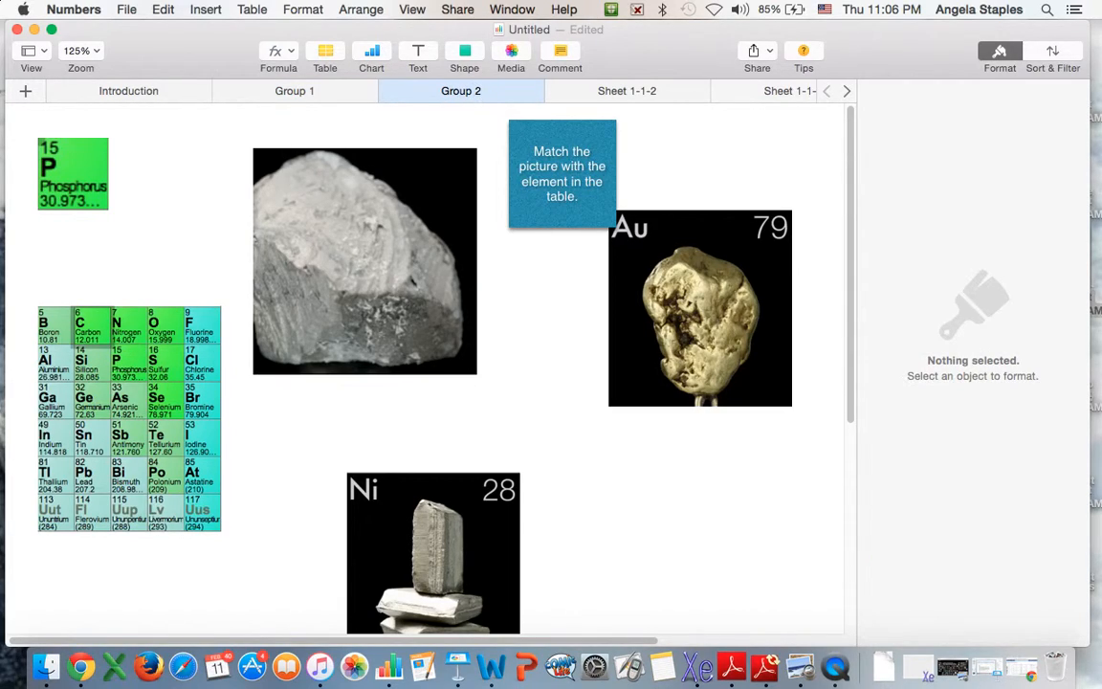
mouse_move(628, 92)
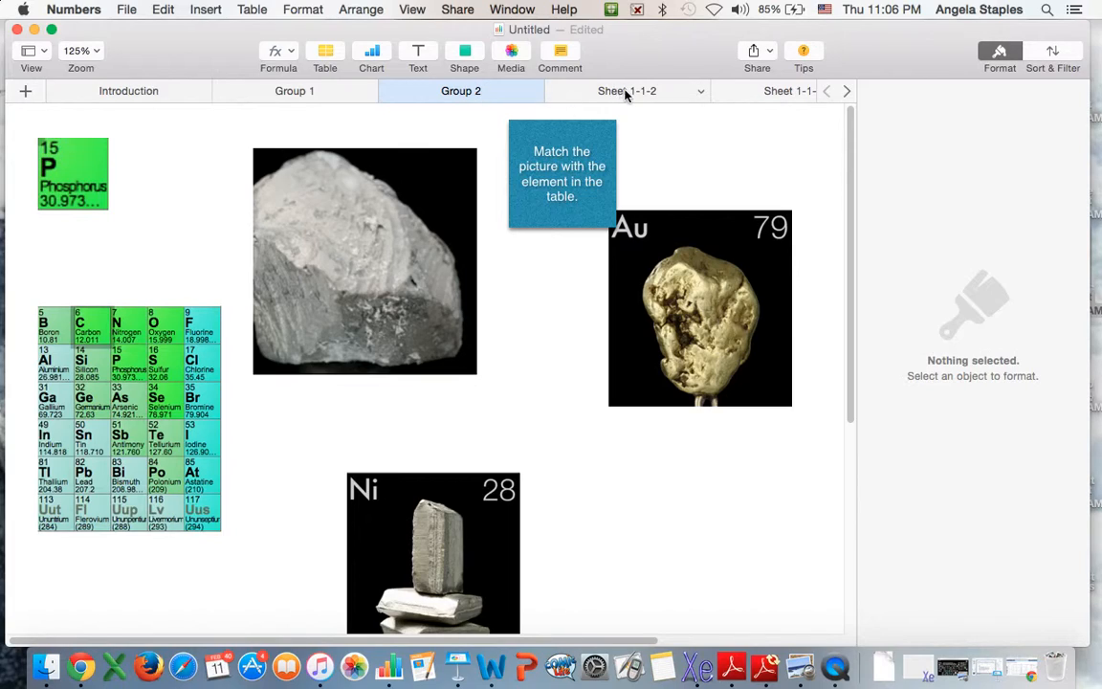
click(624, 92)
text(Group 3)
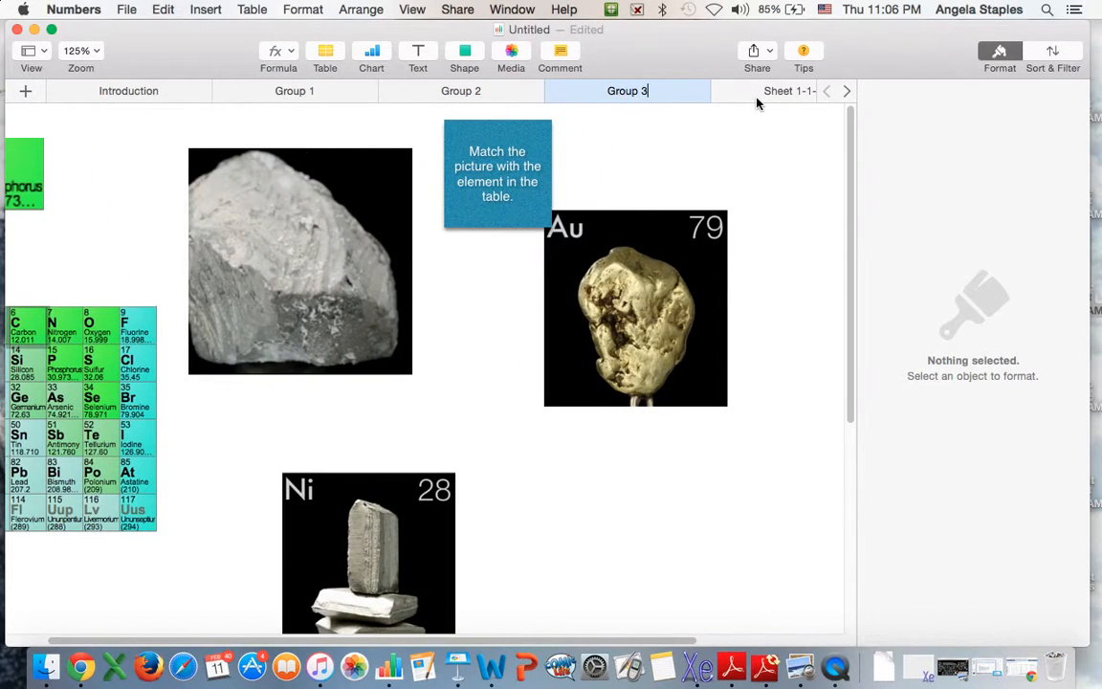
mouse_move(356, 111)
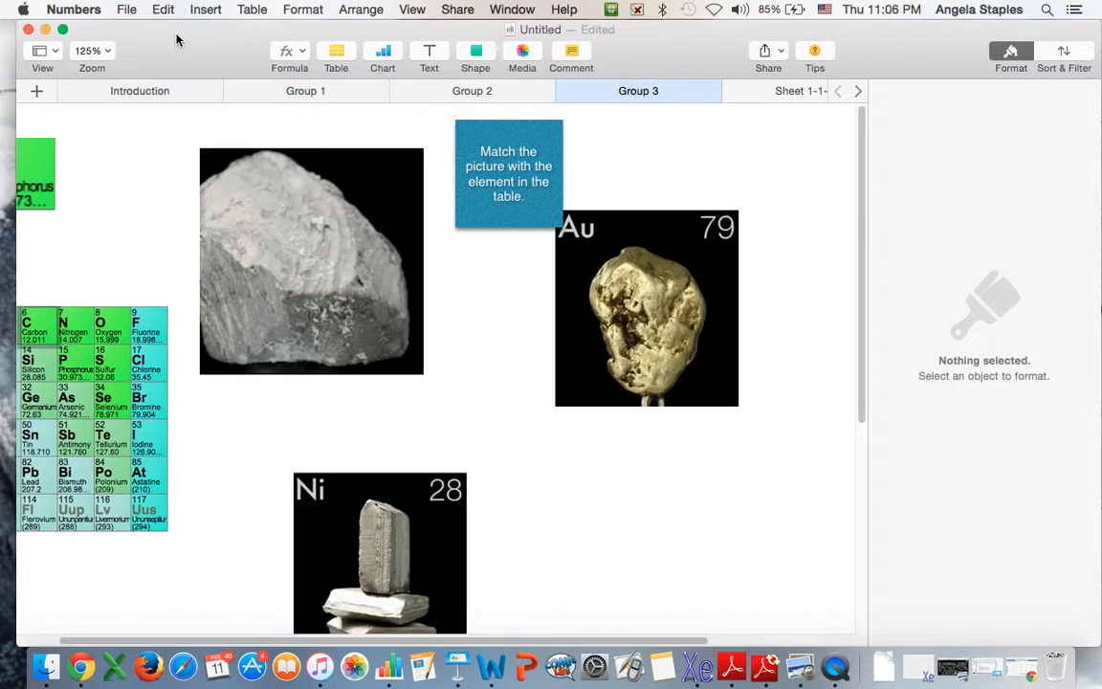
mouse_move(220, 34)
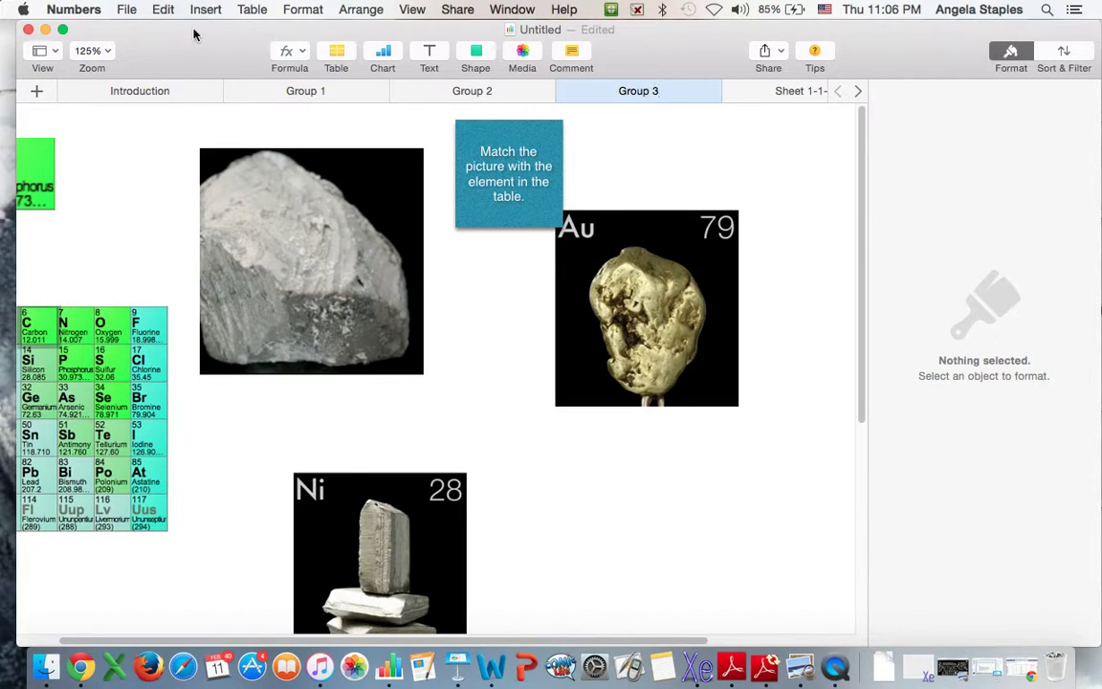
- Replace the document's 'Untitled' name with 'Elements Practice' in the title field
double_click(636, 92)
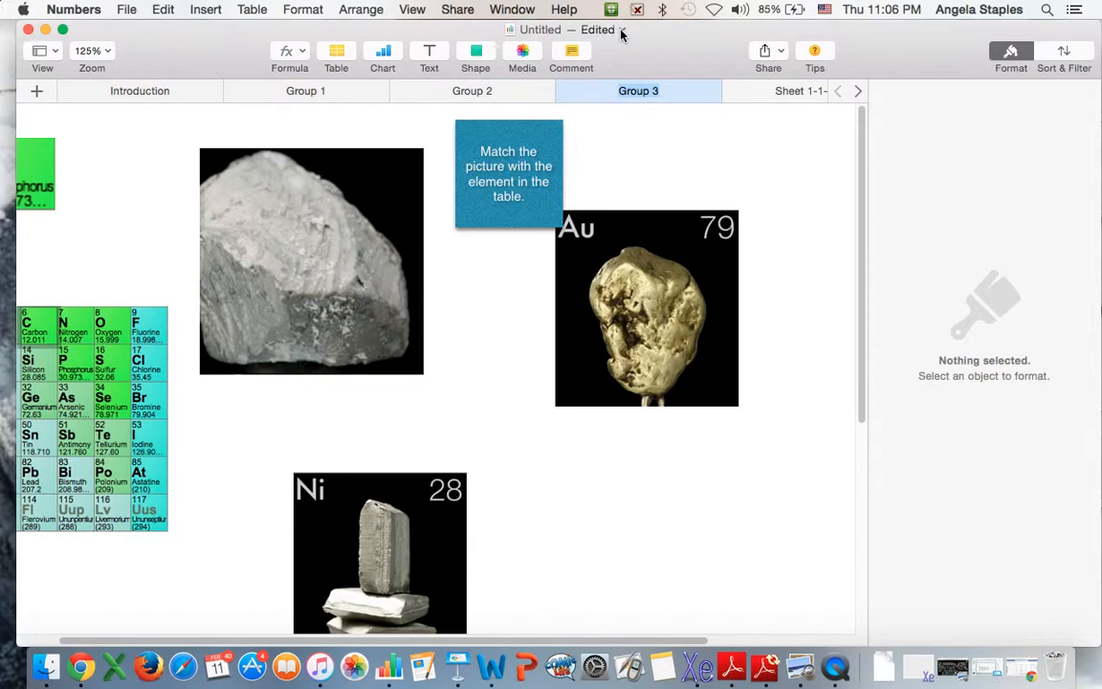
click(608, 31)
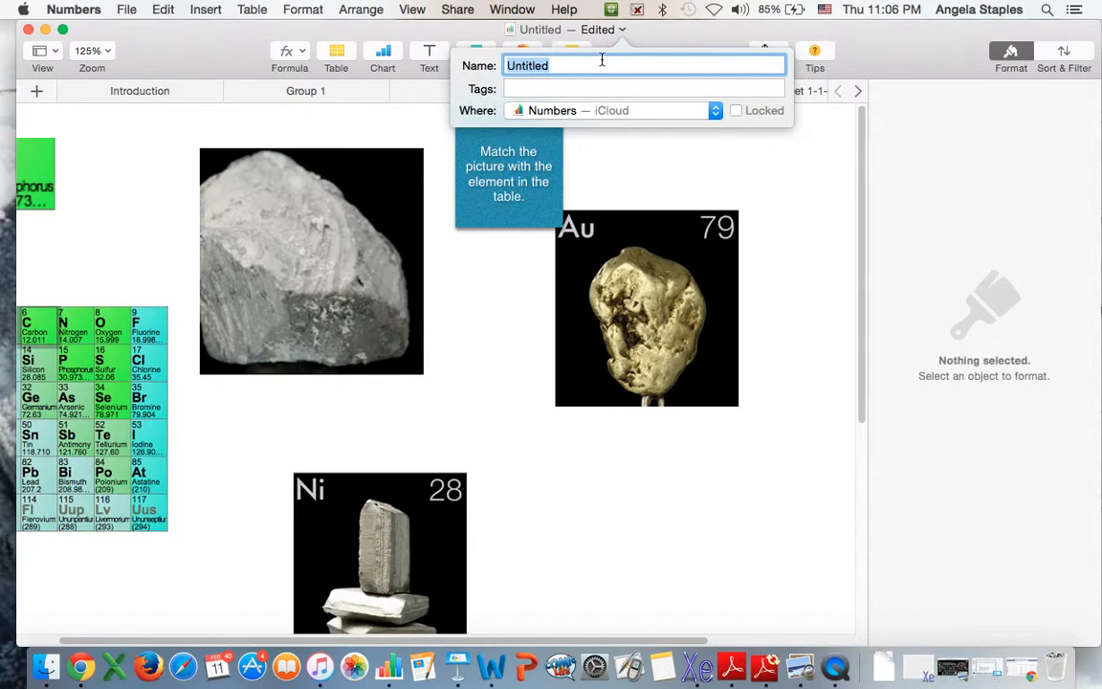
text(E)
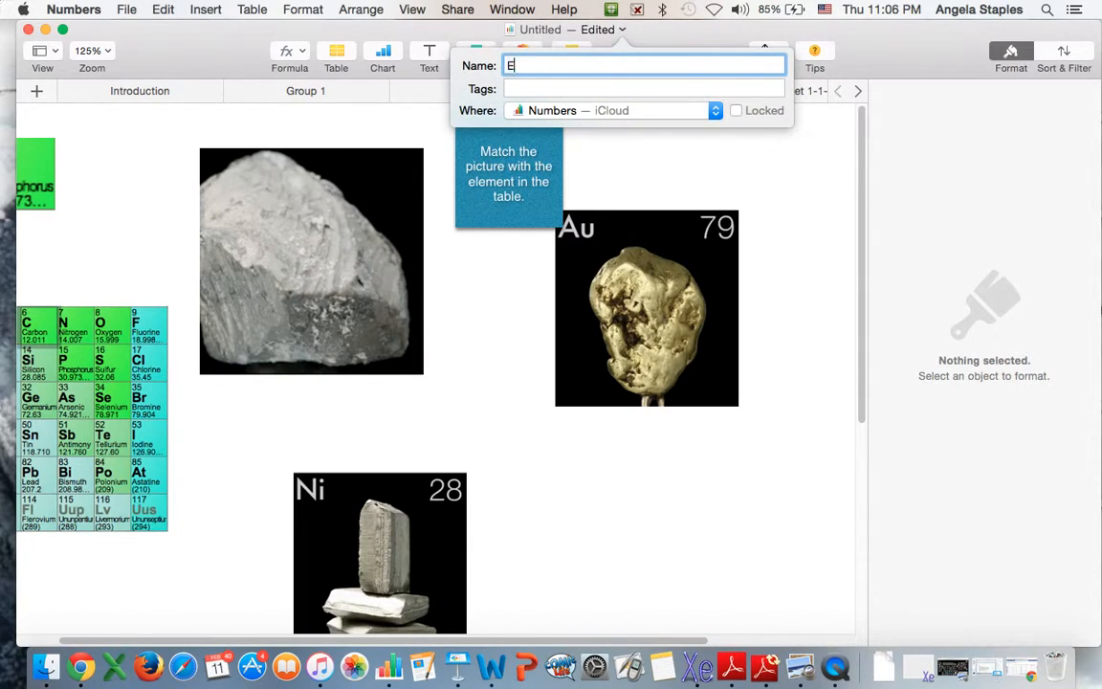
text(lem)
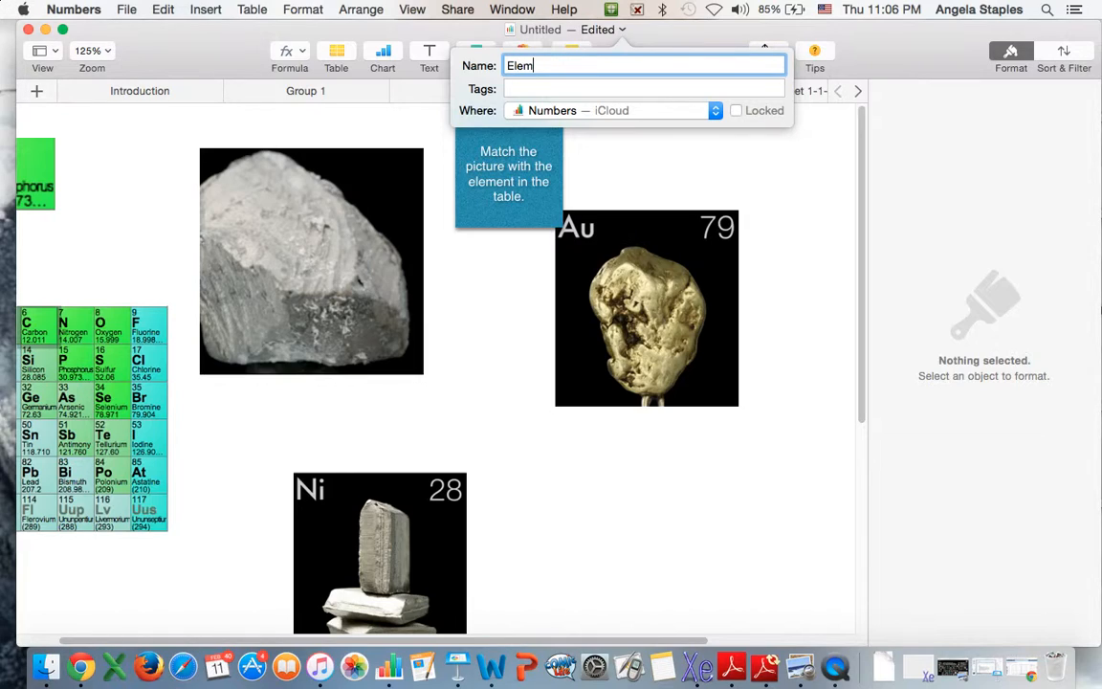
text(ents Practice)
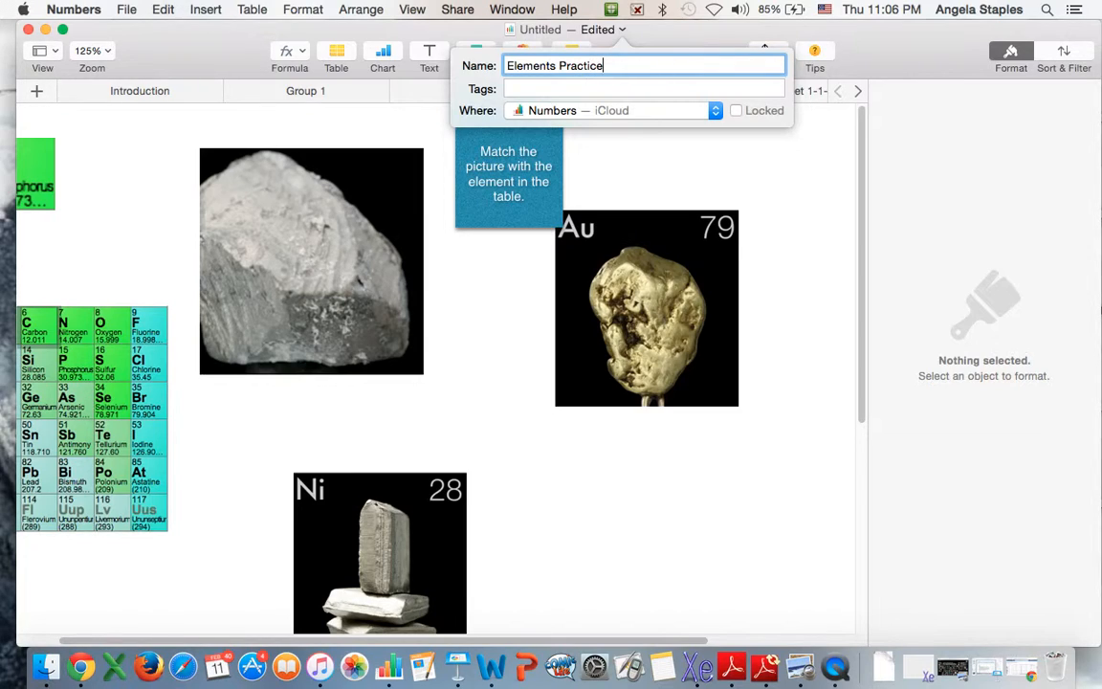
mouse_move(754, 152)
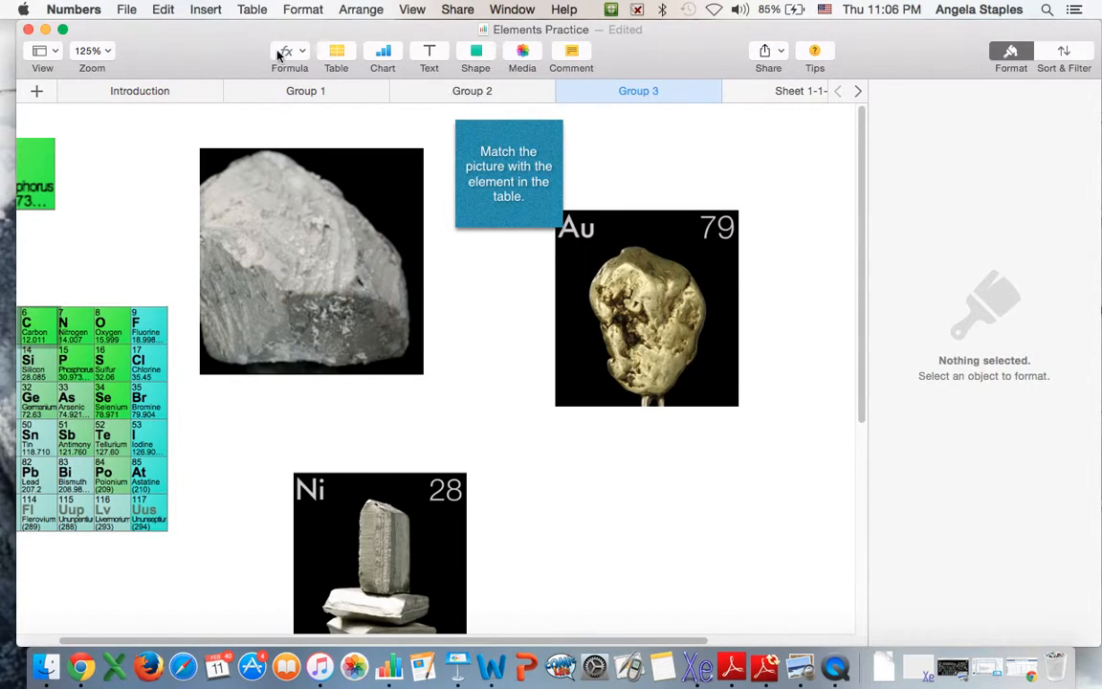
- Use the File menu to duplicate the Elements Practice spreadsheet
click(123, 10)
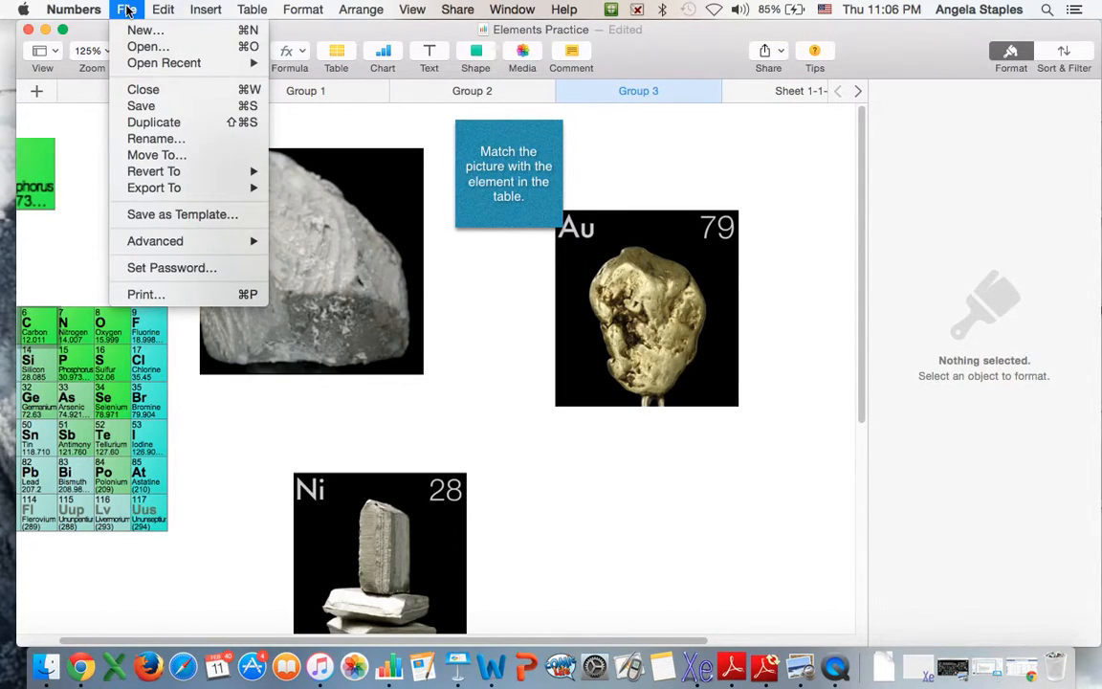
mouse_move(153, 123)
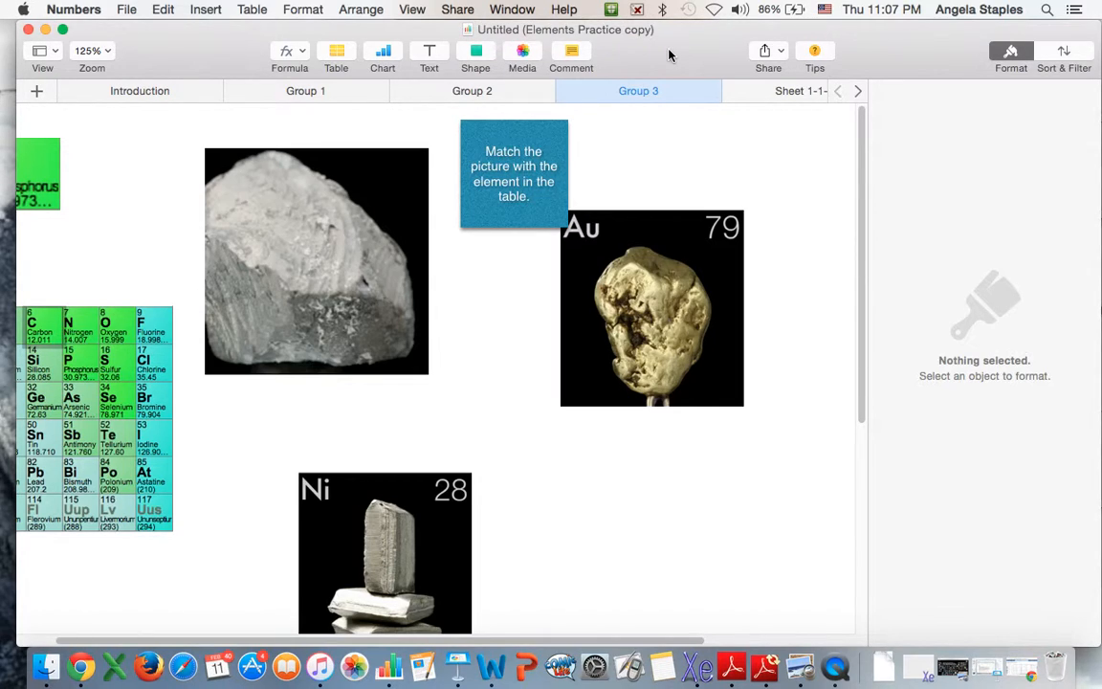
- Replace 'copy' in the title with 'Period 4', making it 'Elements Practice Period 4'
click(594, 28)
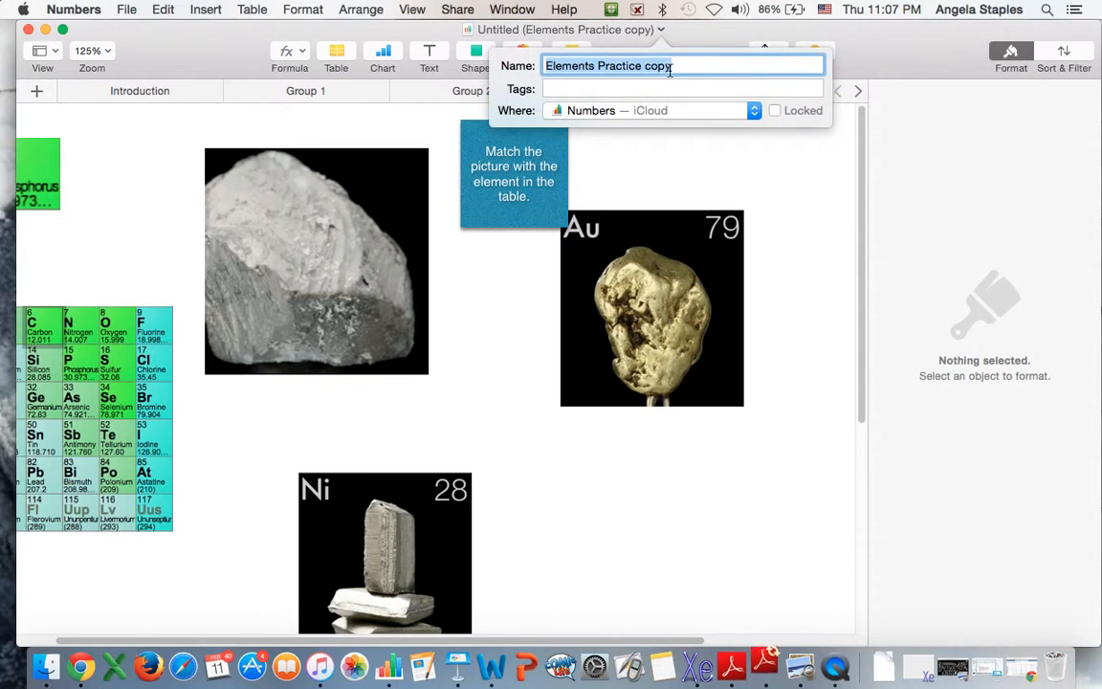
key(Backspace)
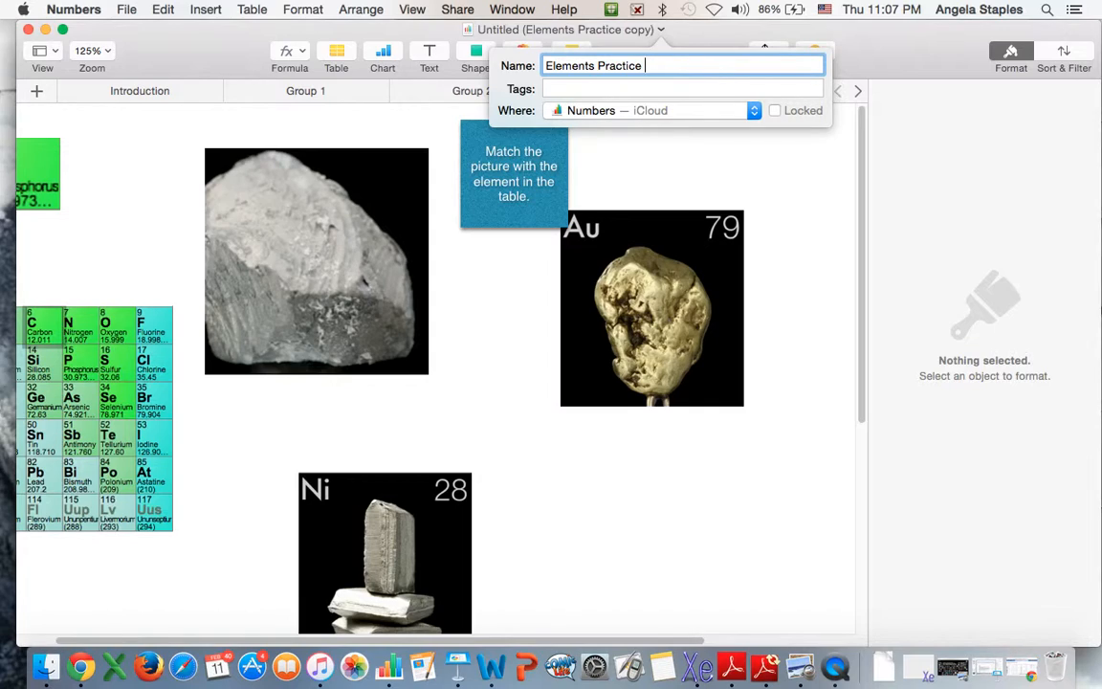
text(P)
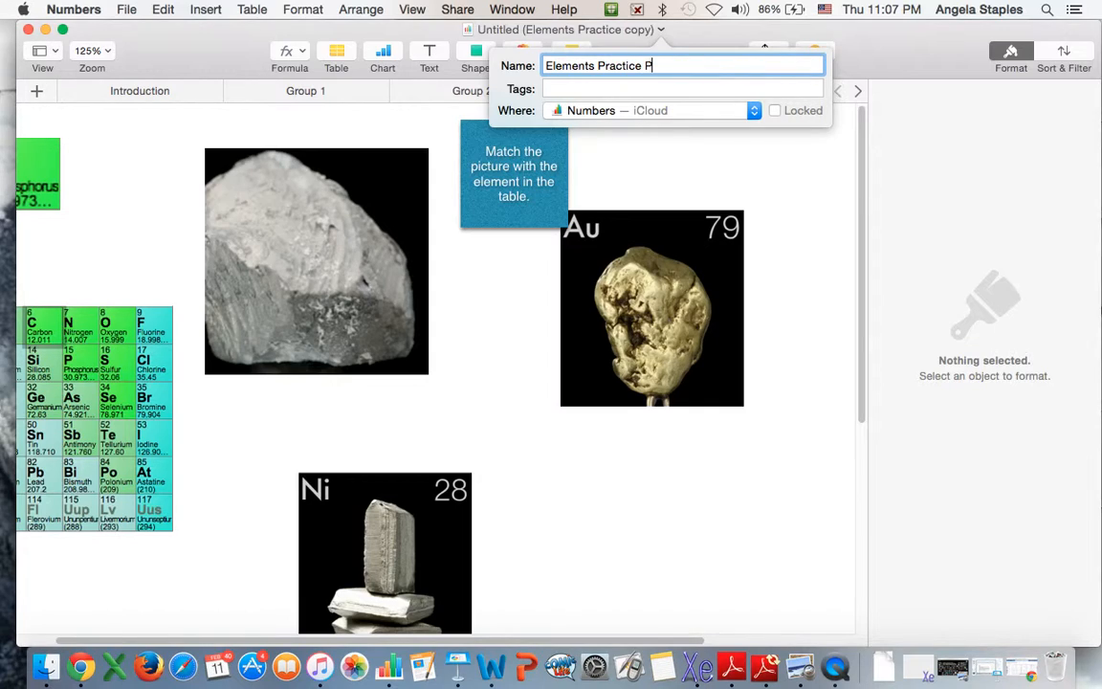
text(eriod)
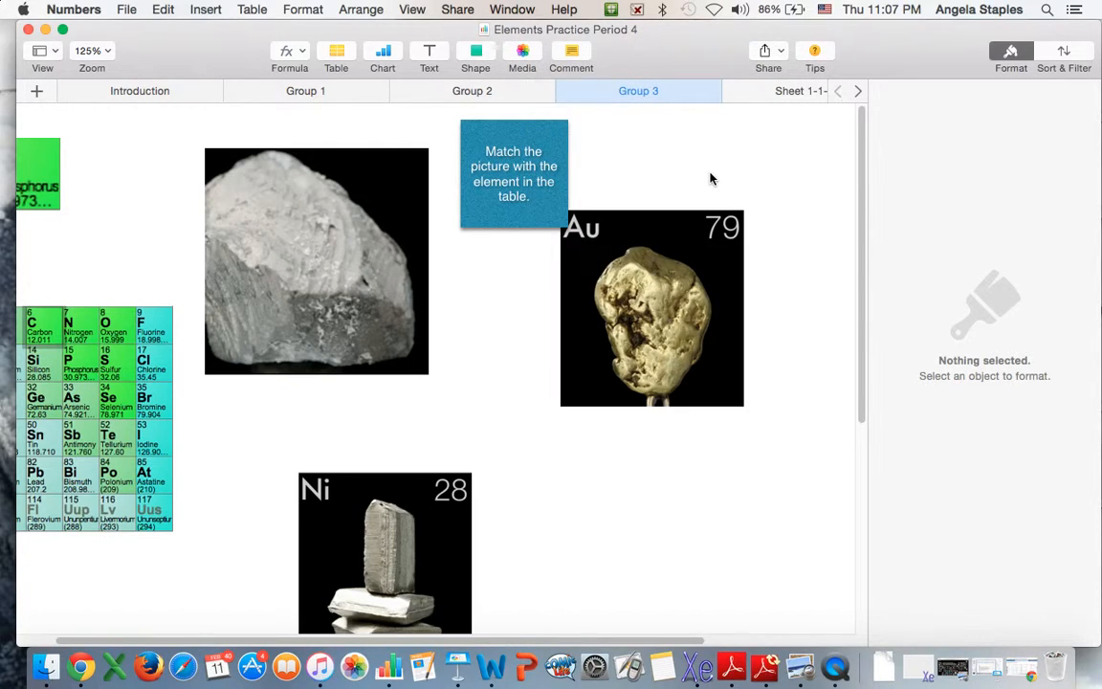
mouse_move(641, 52)
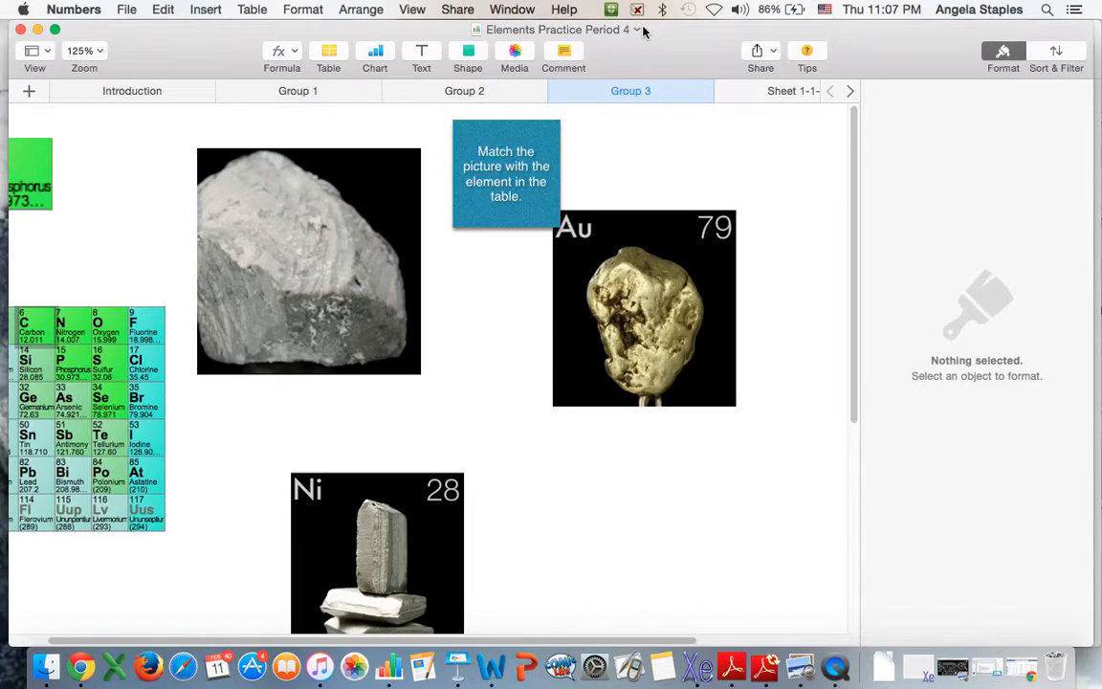
mouse_move(769, 25)
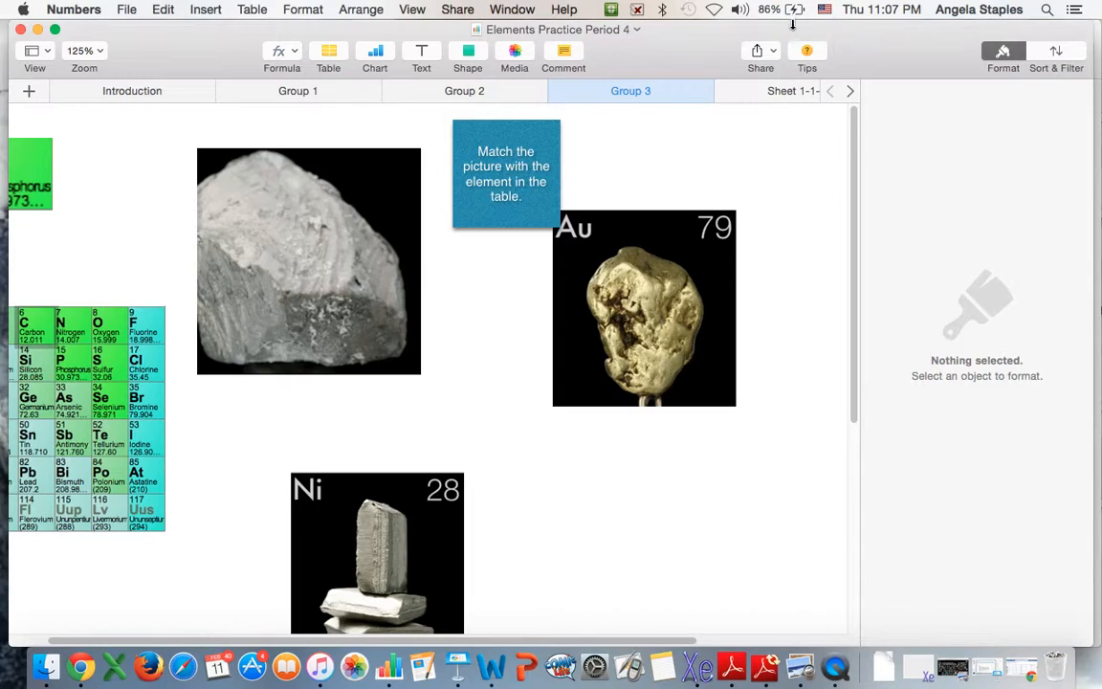
- Choose Share Link via iCloud, try View Only permission, then settle on Allow Editing
click(760, 50)
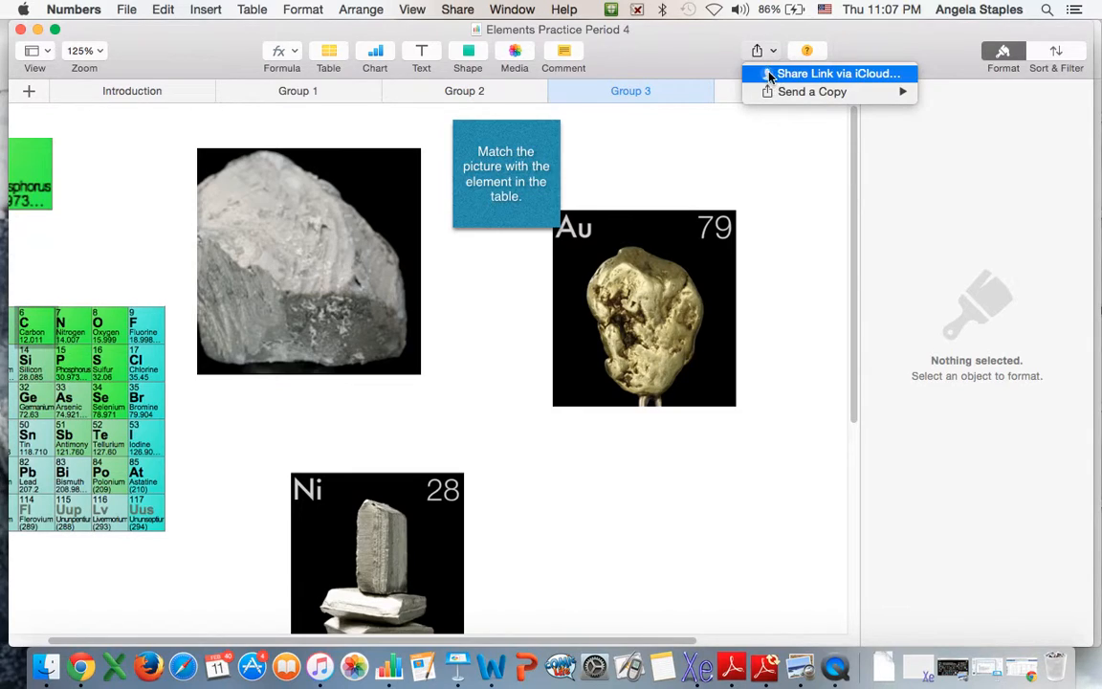
click(835, 73)
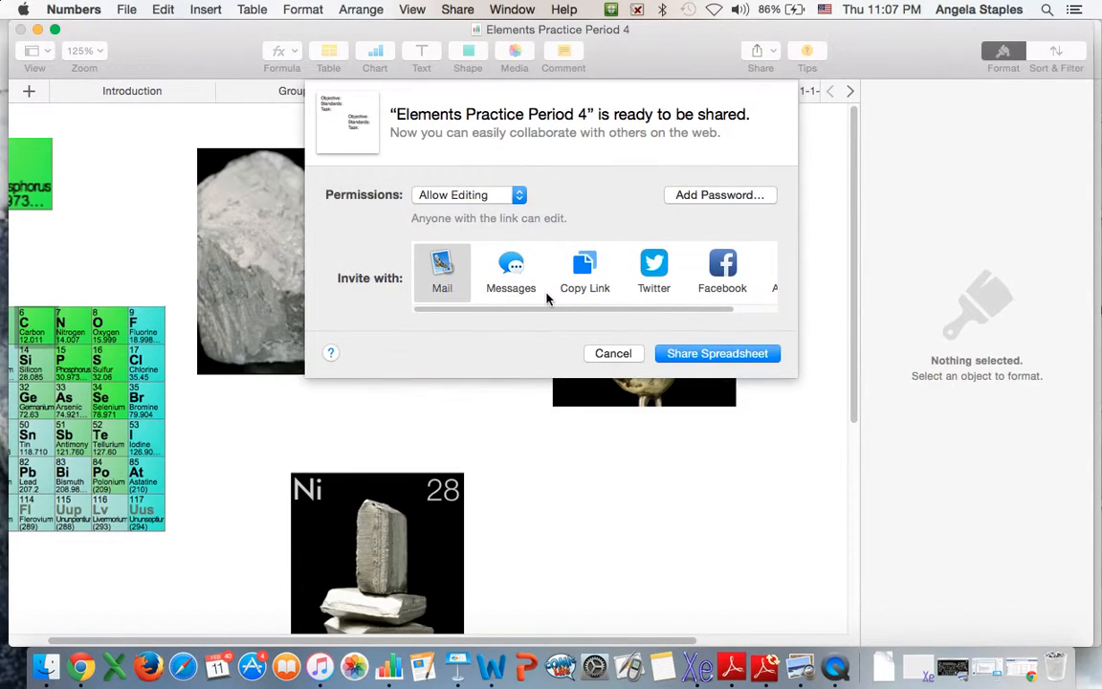
mouse_move(582, 233)
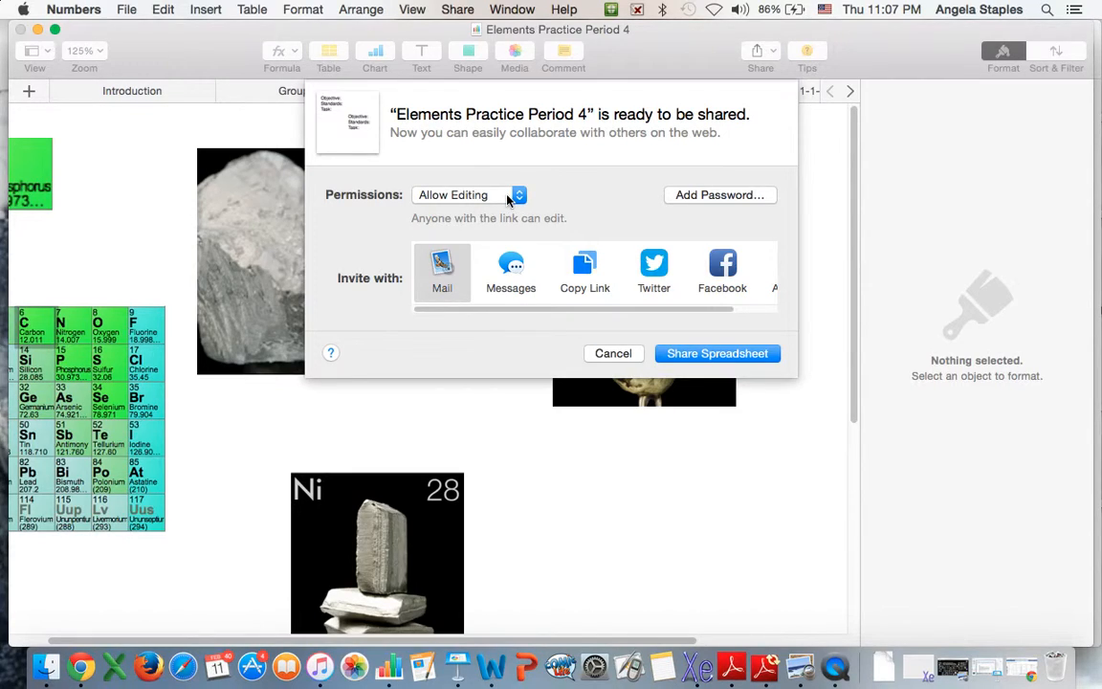
click(469, 196)
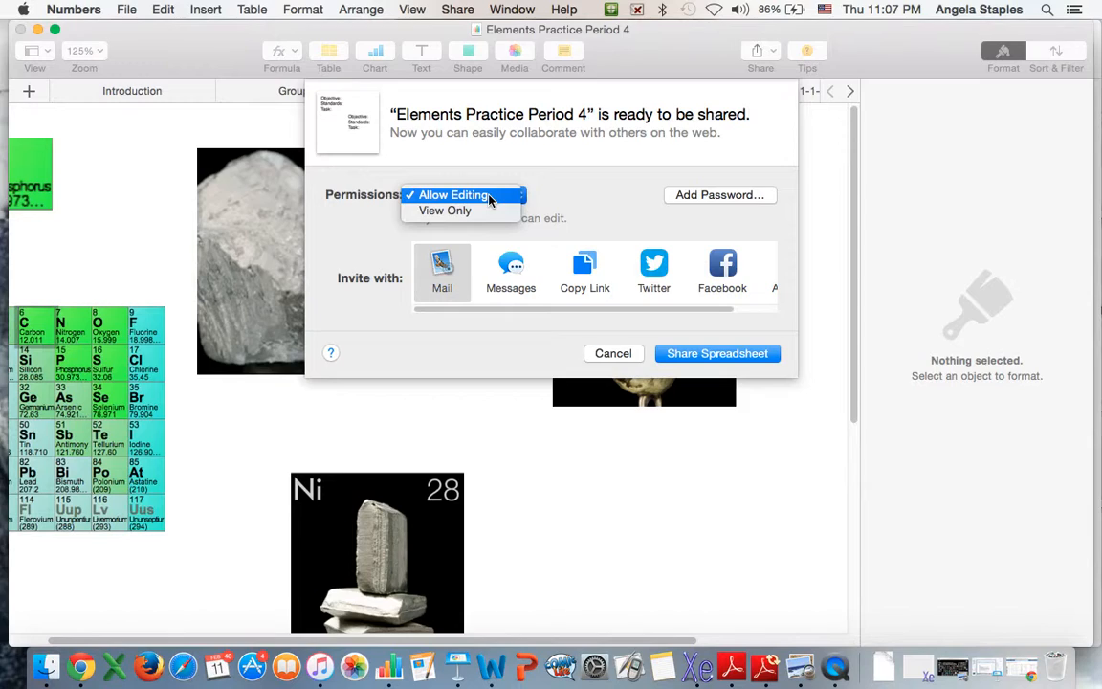
click(444, 210)
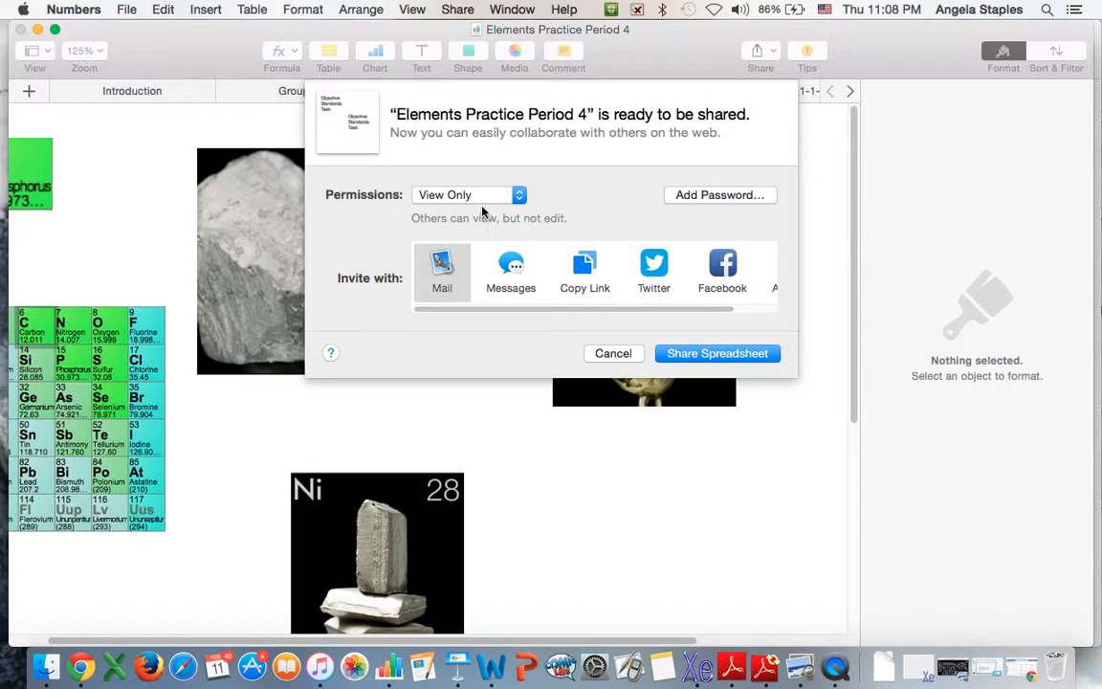
click(469, 195)
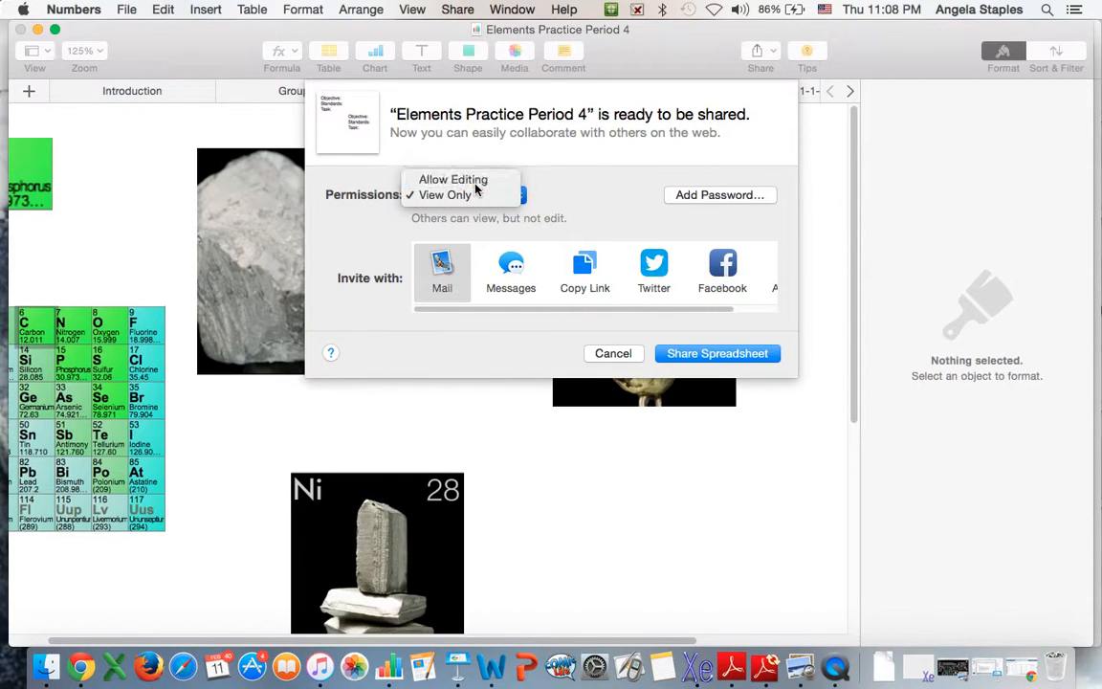
click(451, 180)
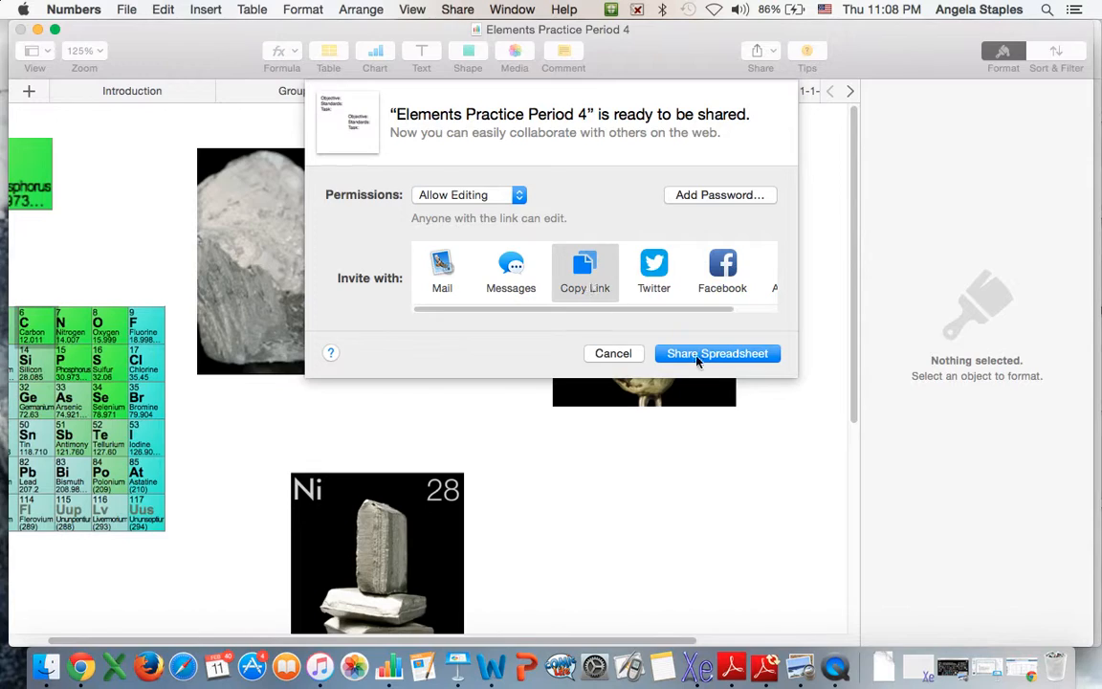
mouse_move(716, 358)
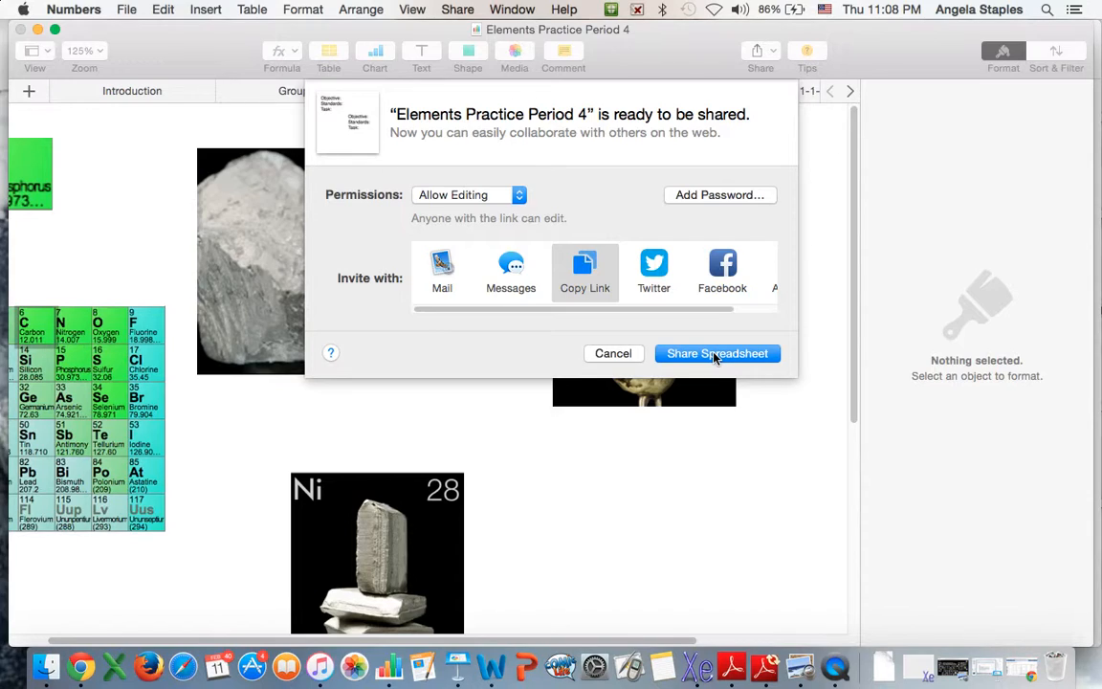
- Confirm Share Spreadsheet so the editable iCloud link is prepared
click(715, 352)
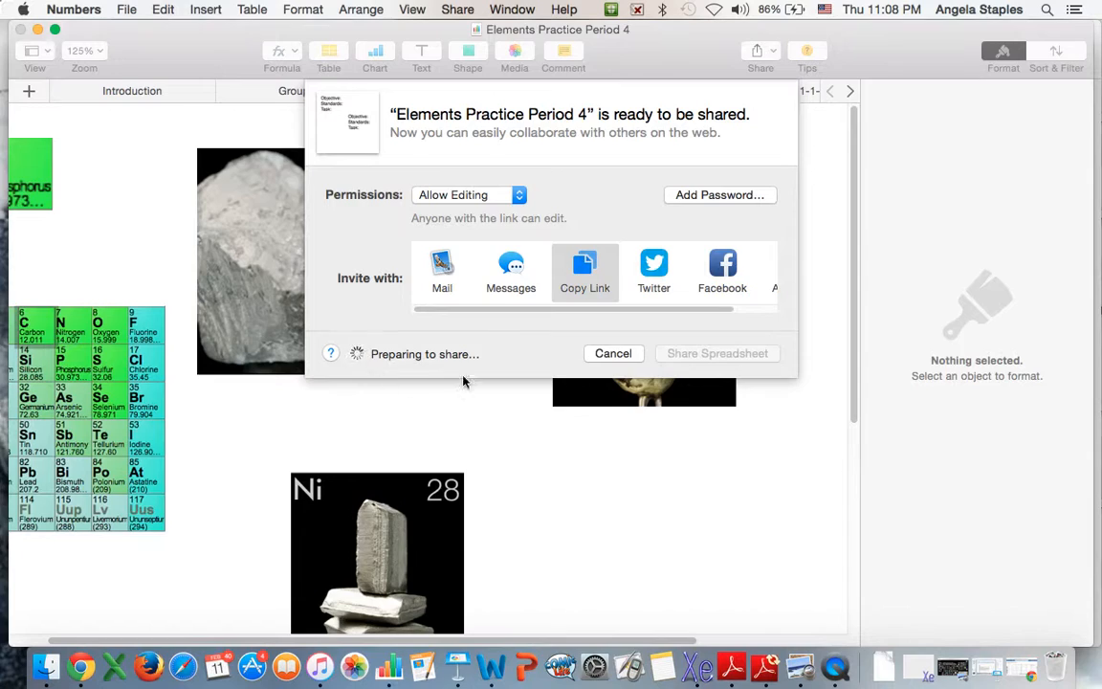
mouse_move(649, 352)
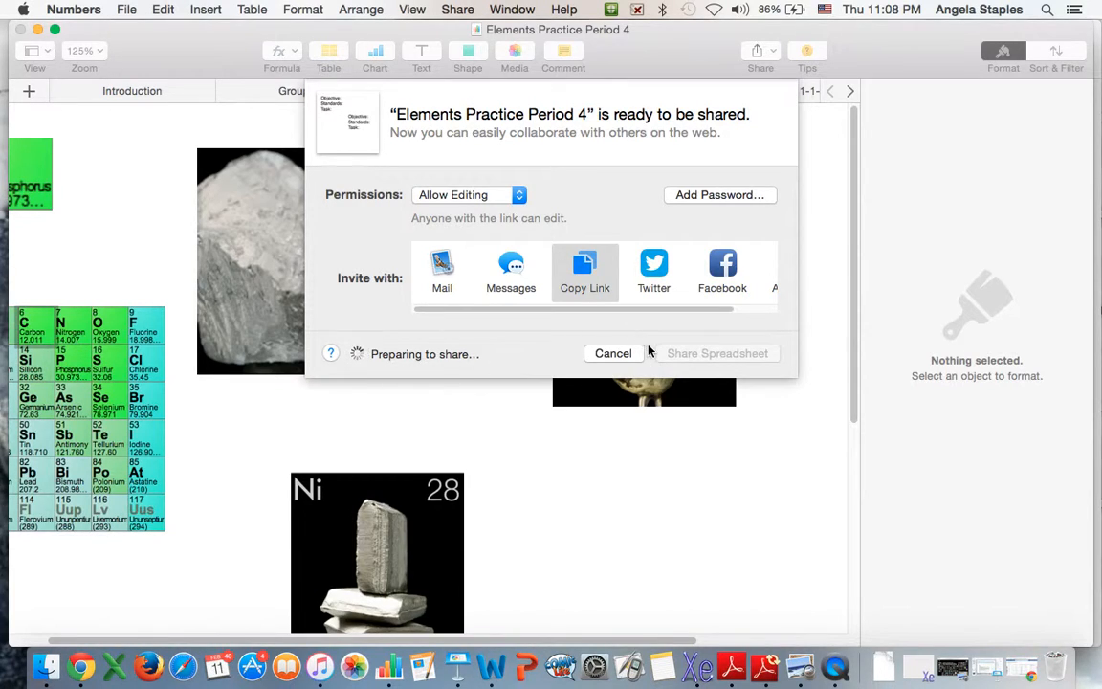